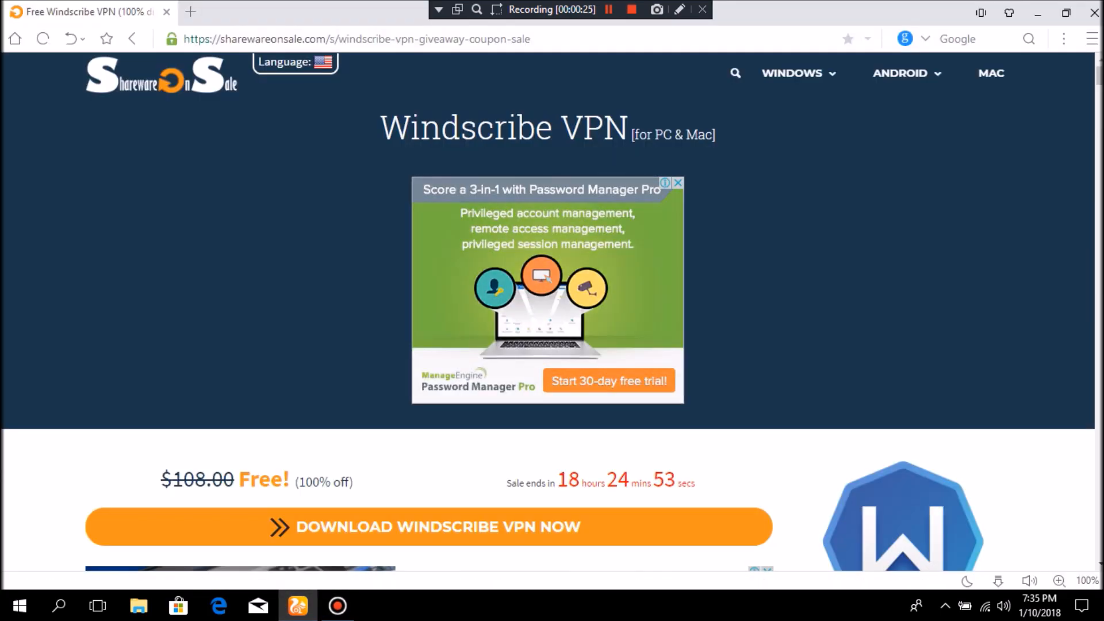
pyautogui.moveTo(427, 527)
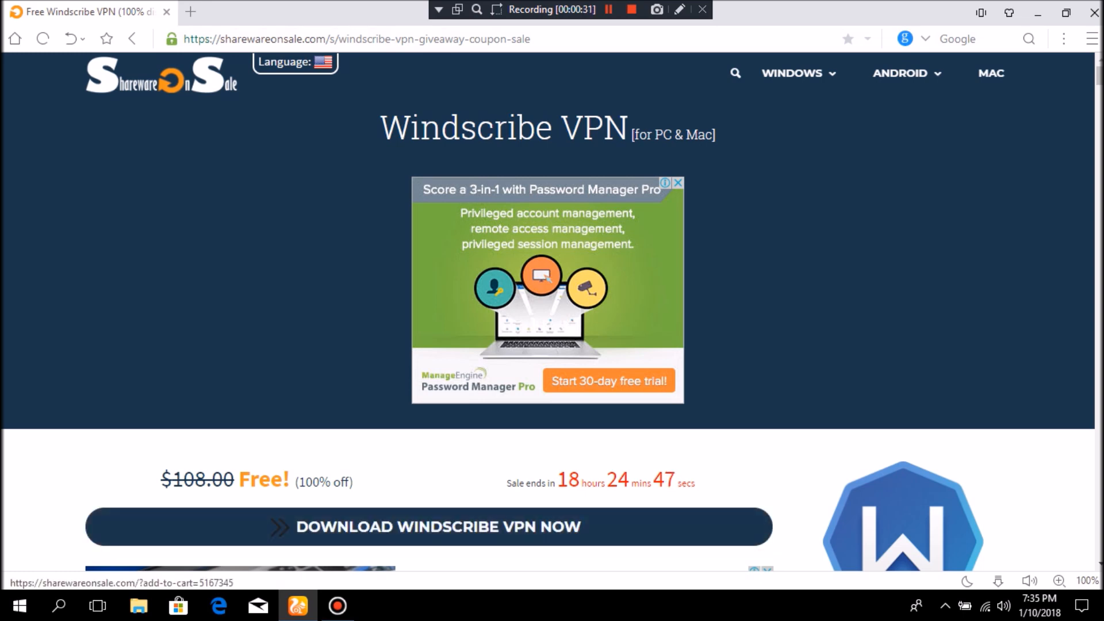
pyautogui.click(428, 527)
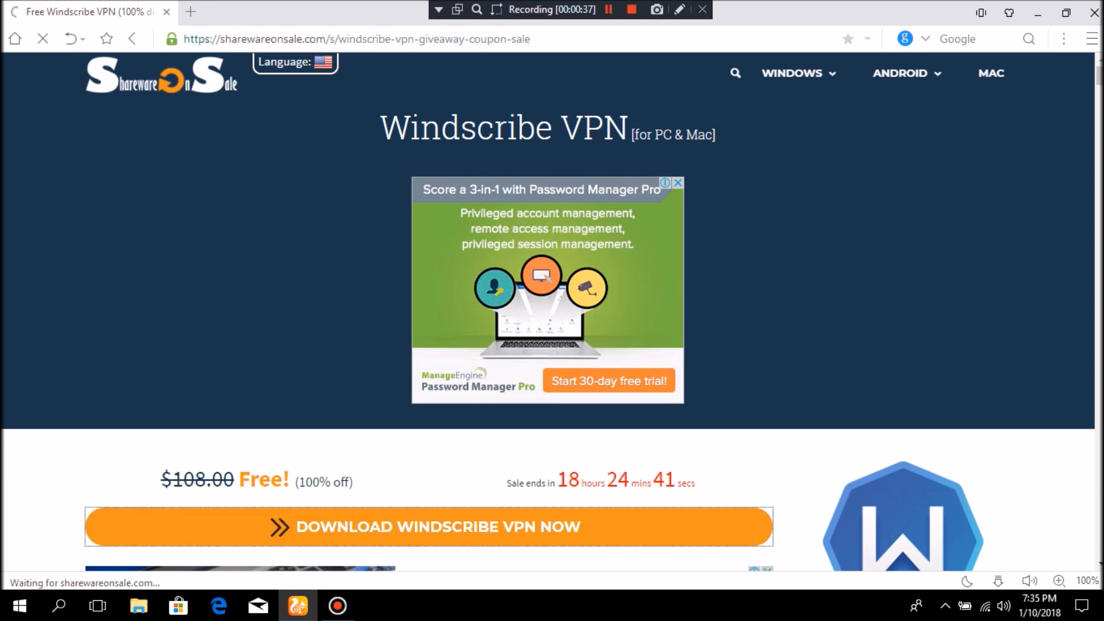
pyautogui.click(428, 526)
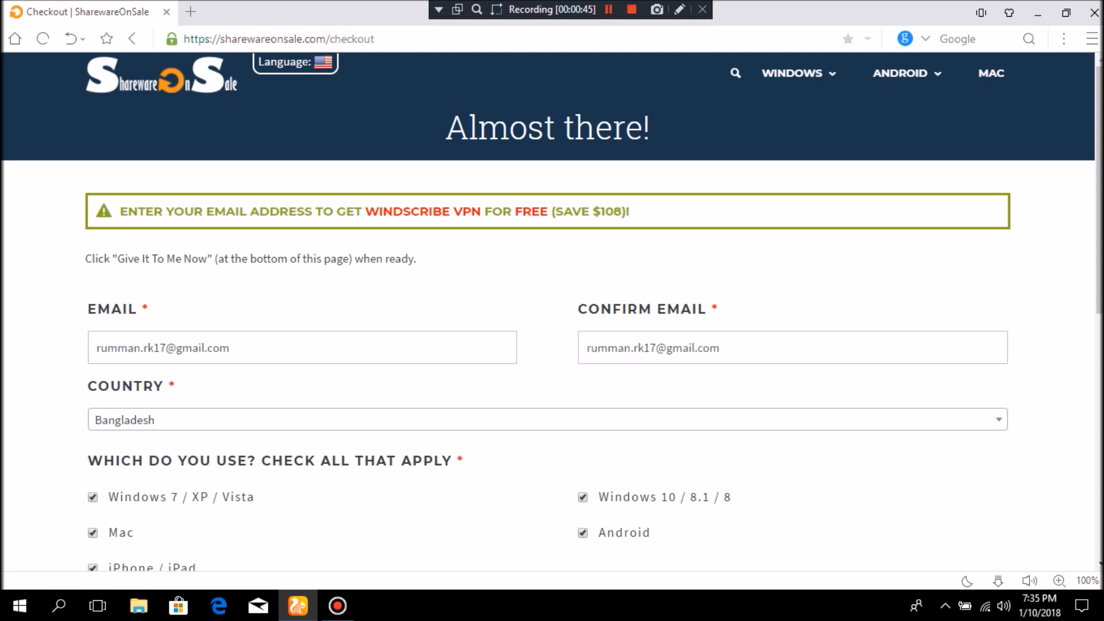
pyautogui.doubleClick(189, 347)
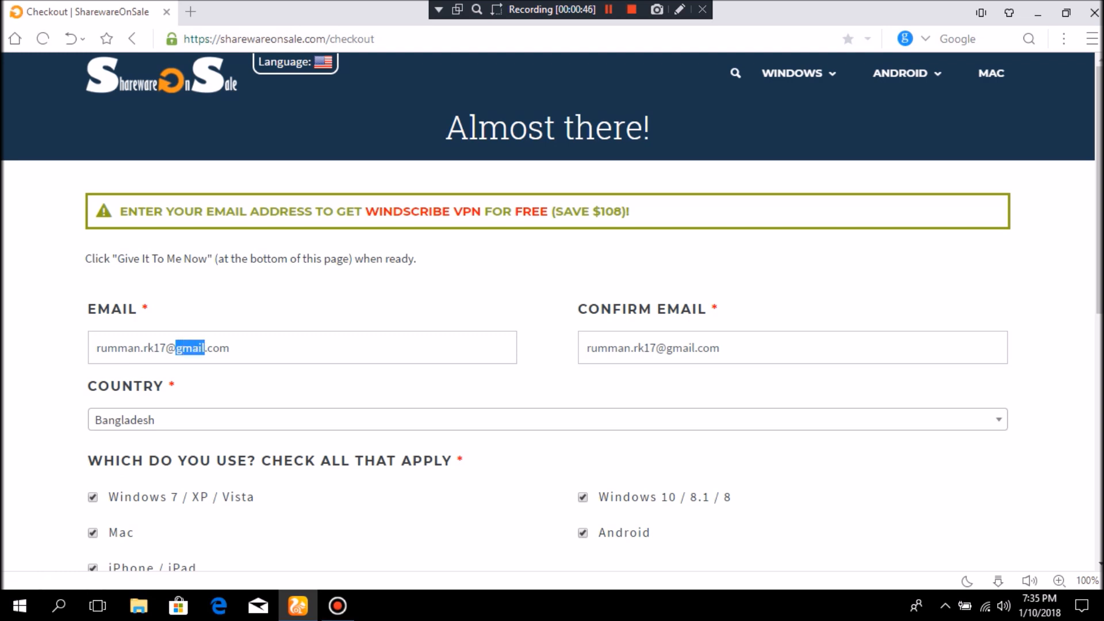
pyautogui.write('outlook')
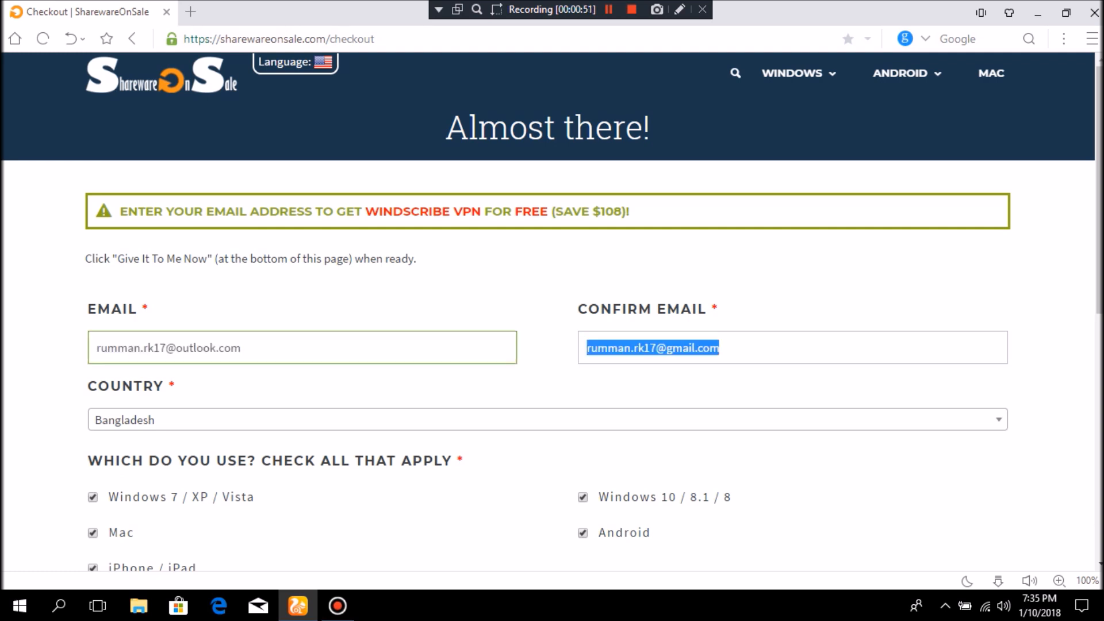
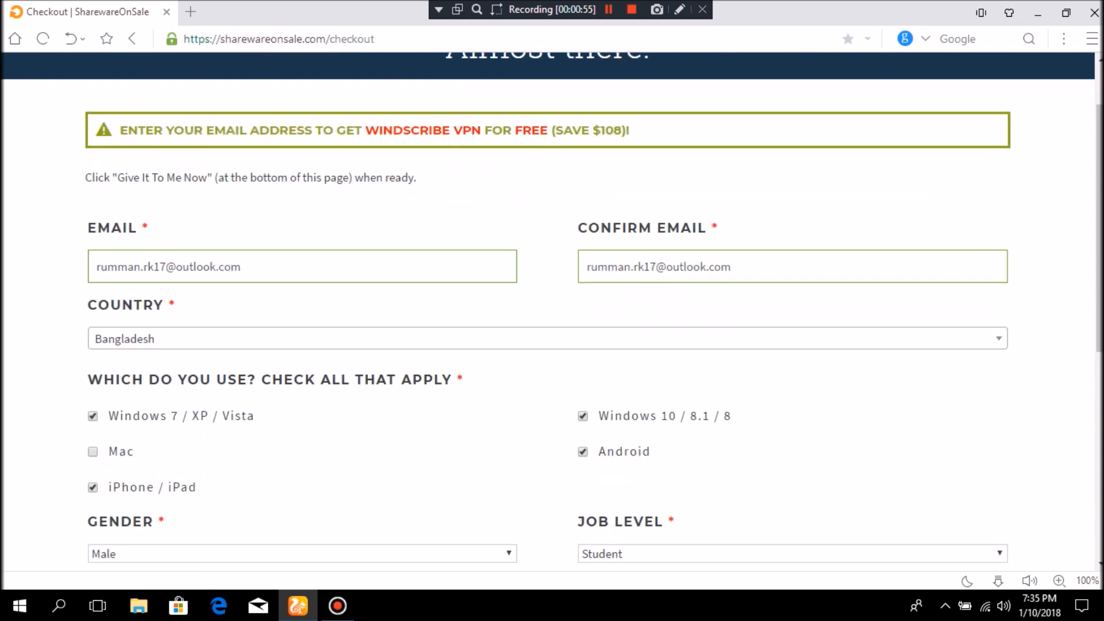
# - Leave only Windows 10 ticked as the platform and keep Student as the job level
pyautogui.click(582, 450)
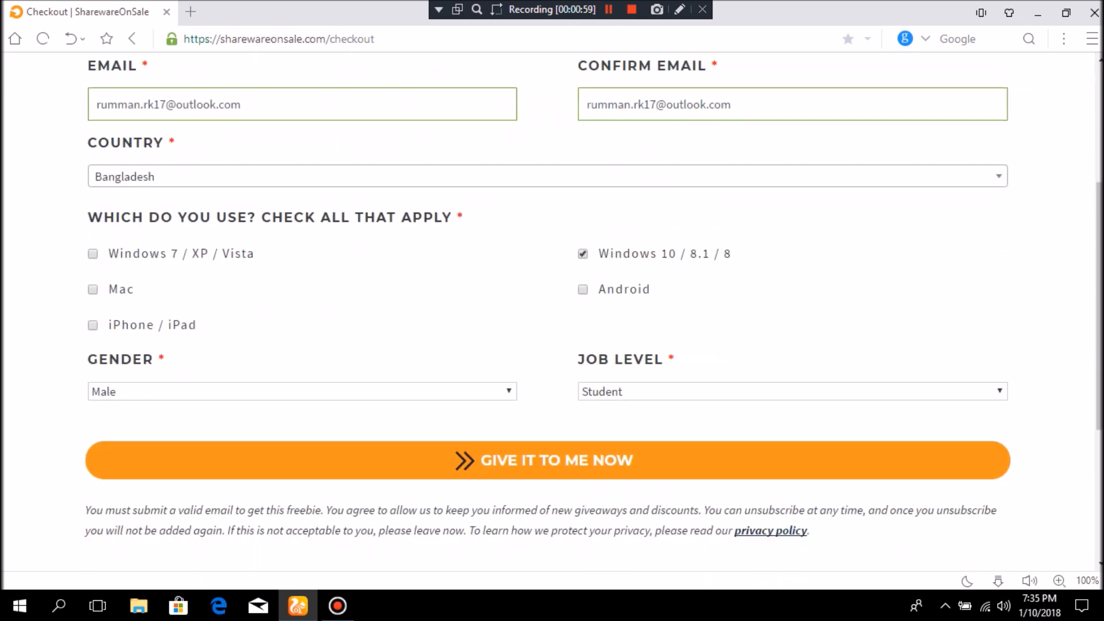
pyautogui.click(792, 391)
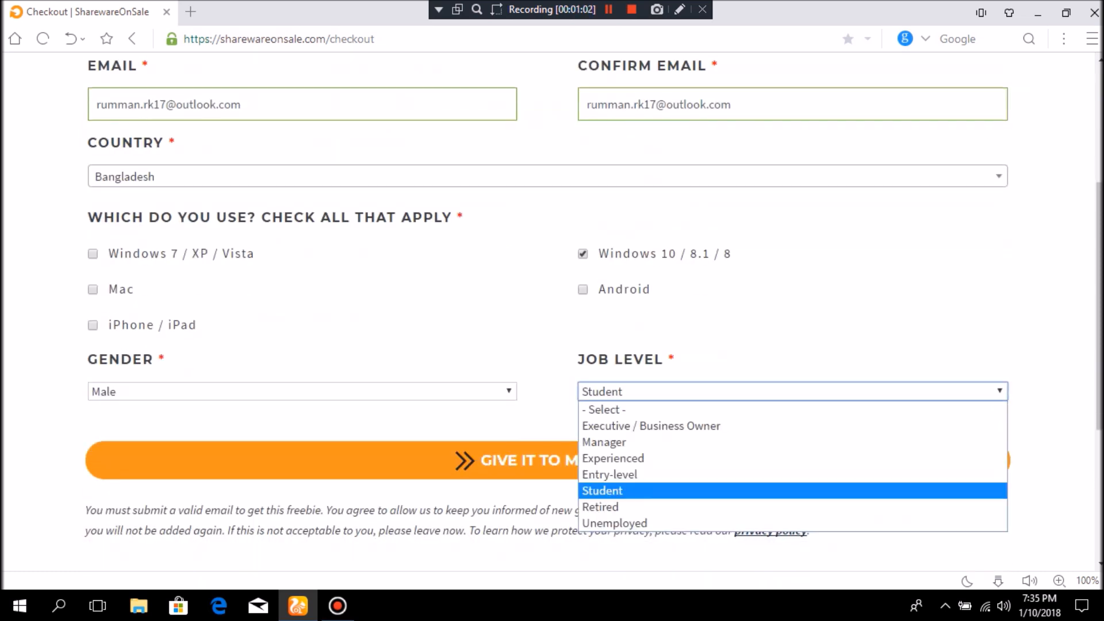
pyautogui.click(601, 491)
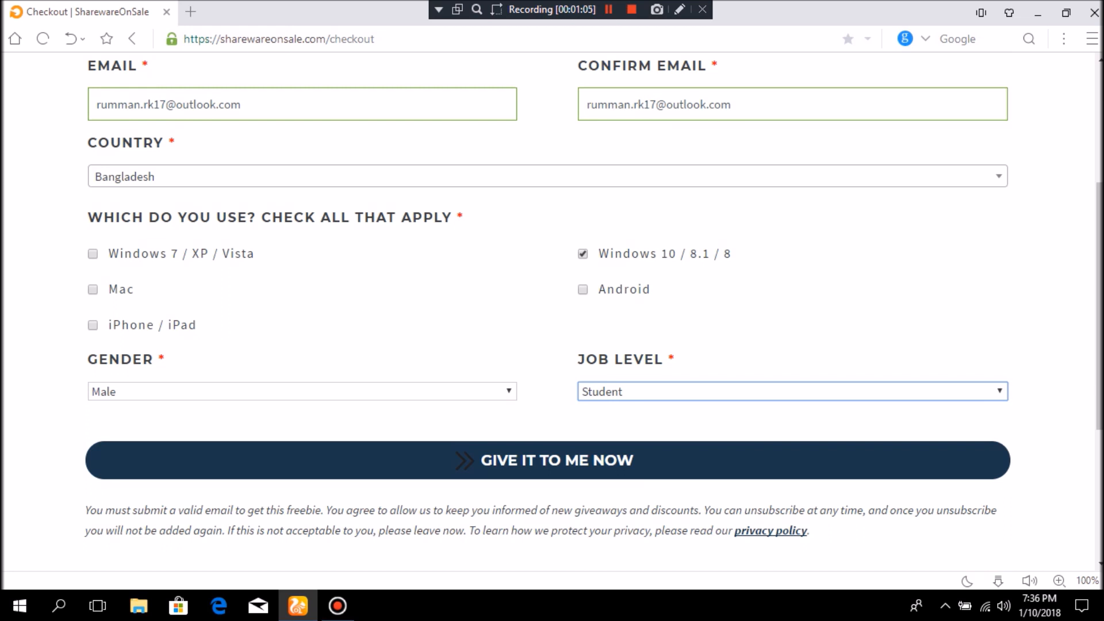
# - Submit the giveaway request and start the reCAPTCHA I'm-not-a-robot check
pyautogui.click(554, 459)
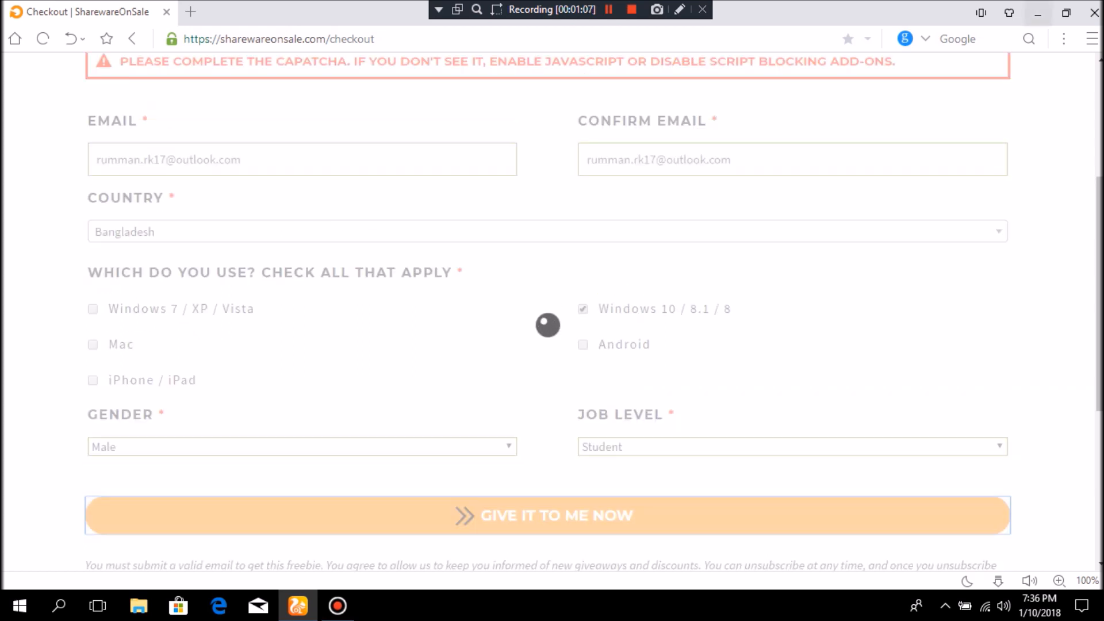
pyautogui.click(545, 515)
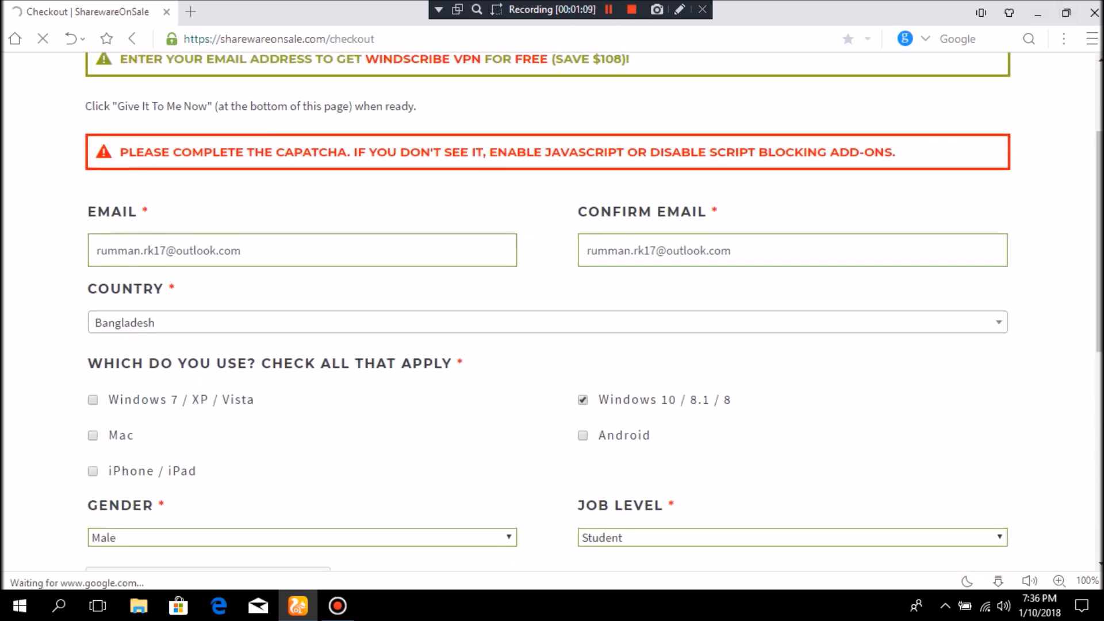
pyautogui.scroll(-3)
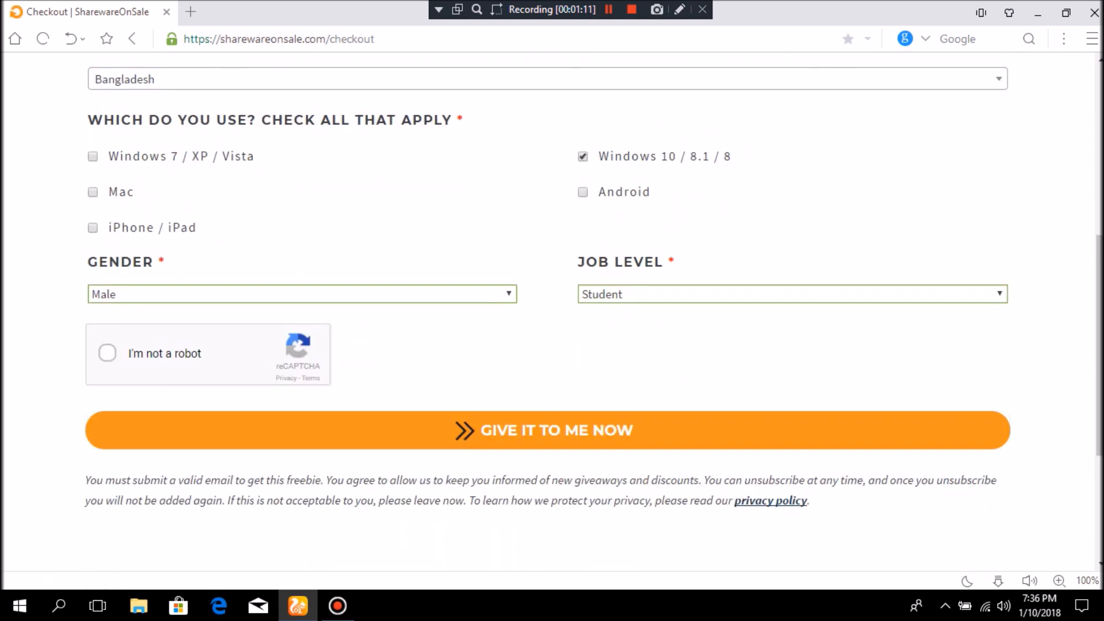
pyautogui.click(107, 353)
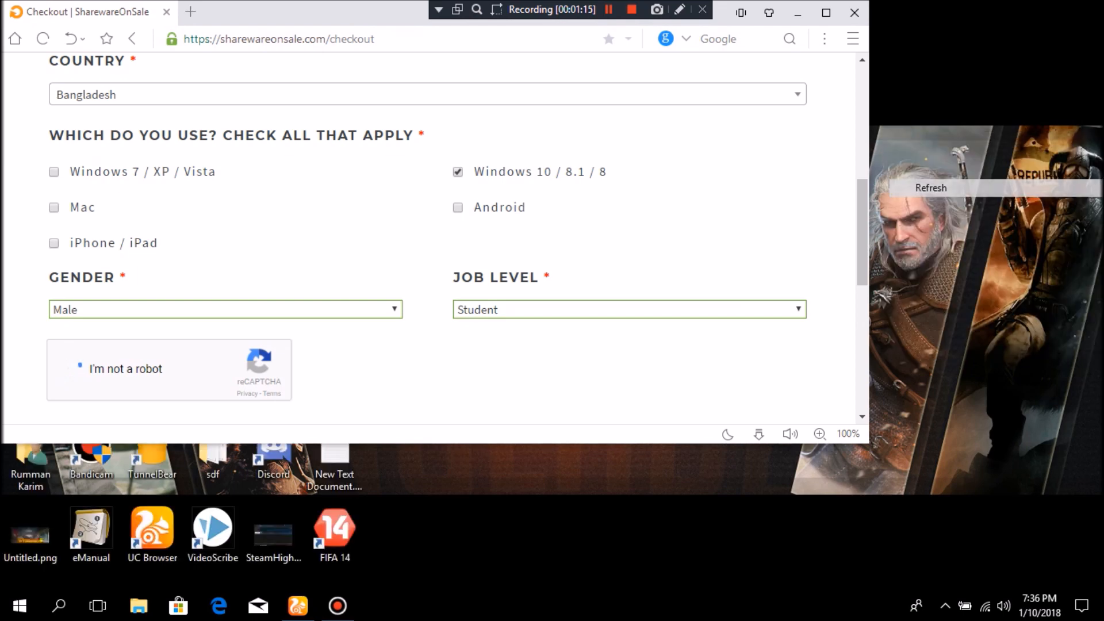
# - Verify the selected fire hydrant images and submit the giveaway request again
pyautogui.click(67, 368)
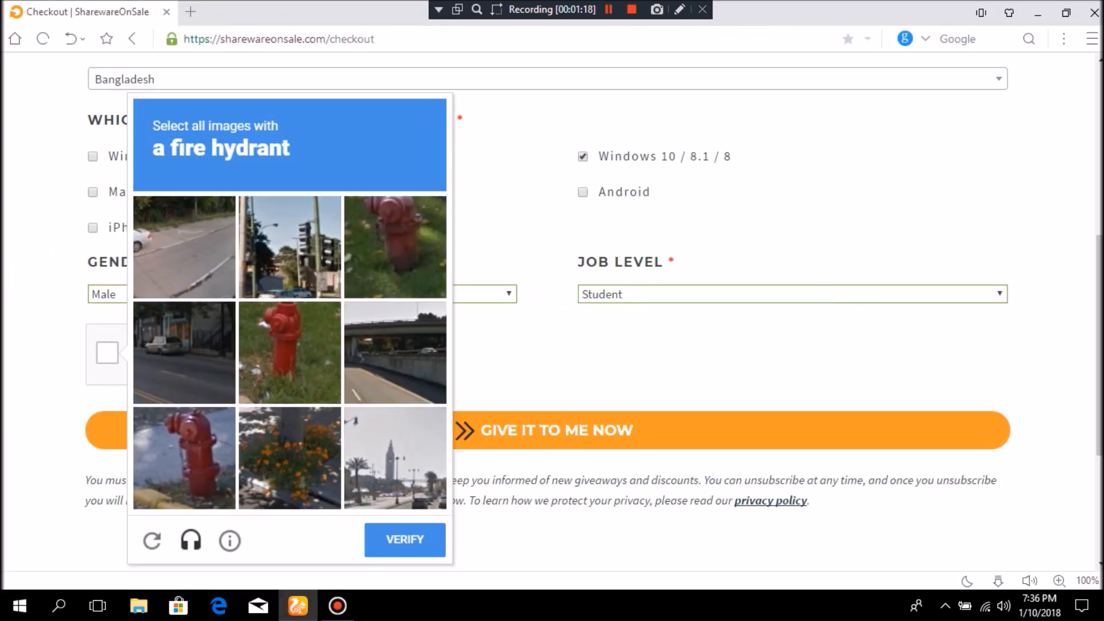
pyautogui.scroll(-3)
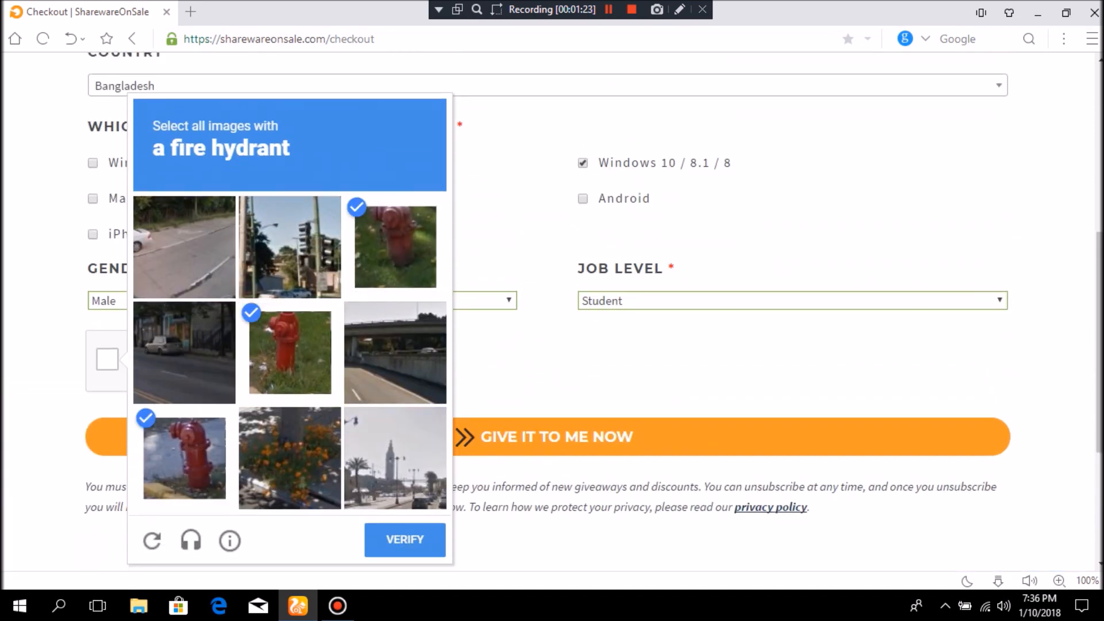
pyautogui.click(404, 539)
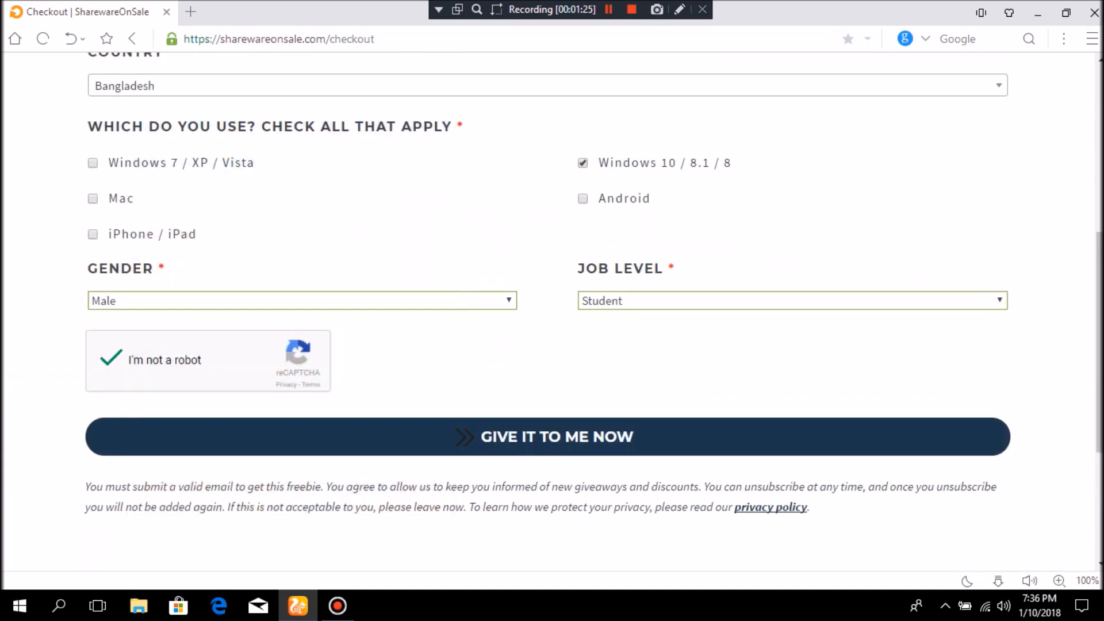
pyautogui.click(546, 437)
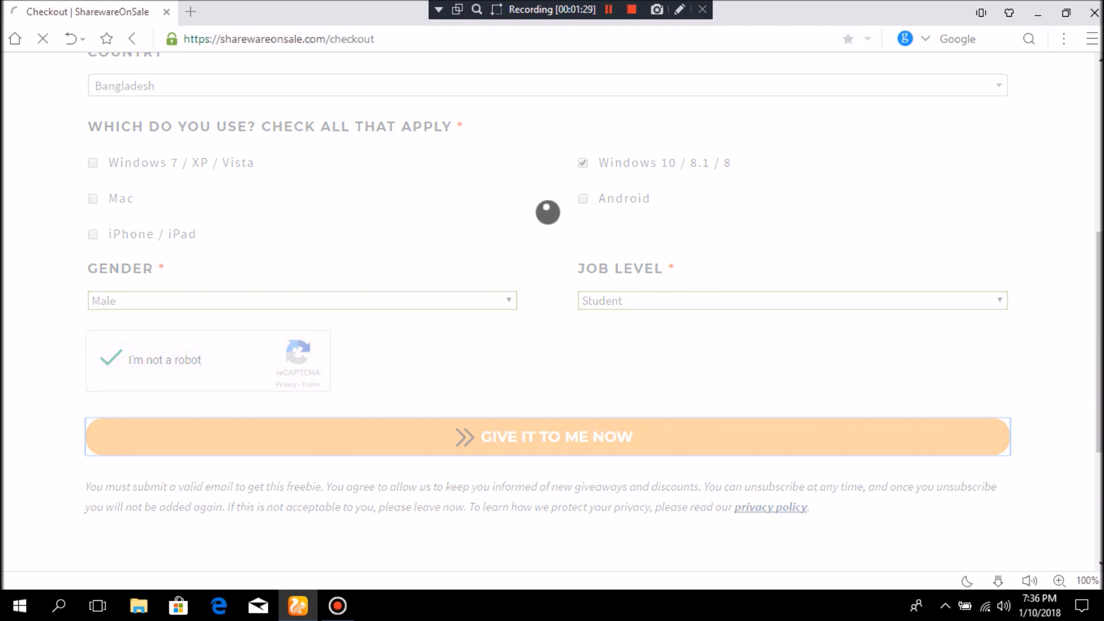
# - Load windscribe.com/myaccount in a new browser tab
pyautogui.click(551, 437)
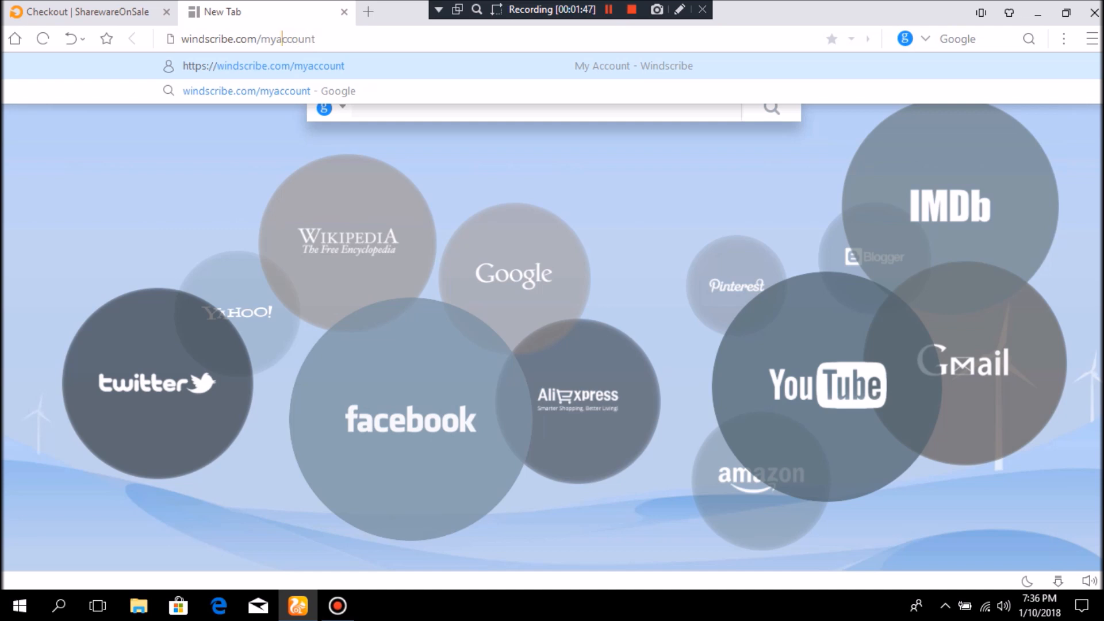
pyautogui.doubleClick(263, 40)
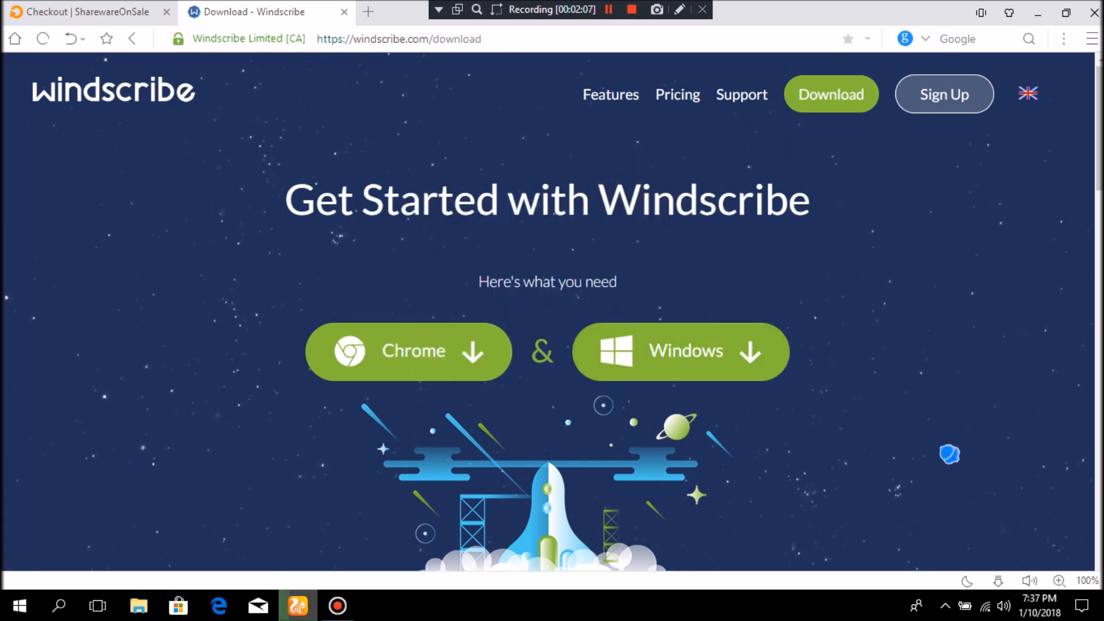
pyautogui.moveTo(944, 94)
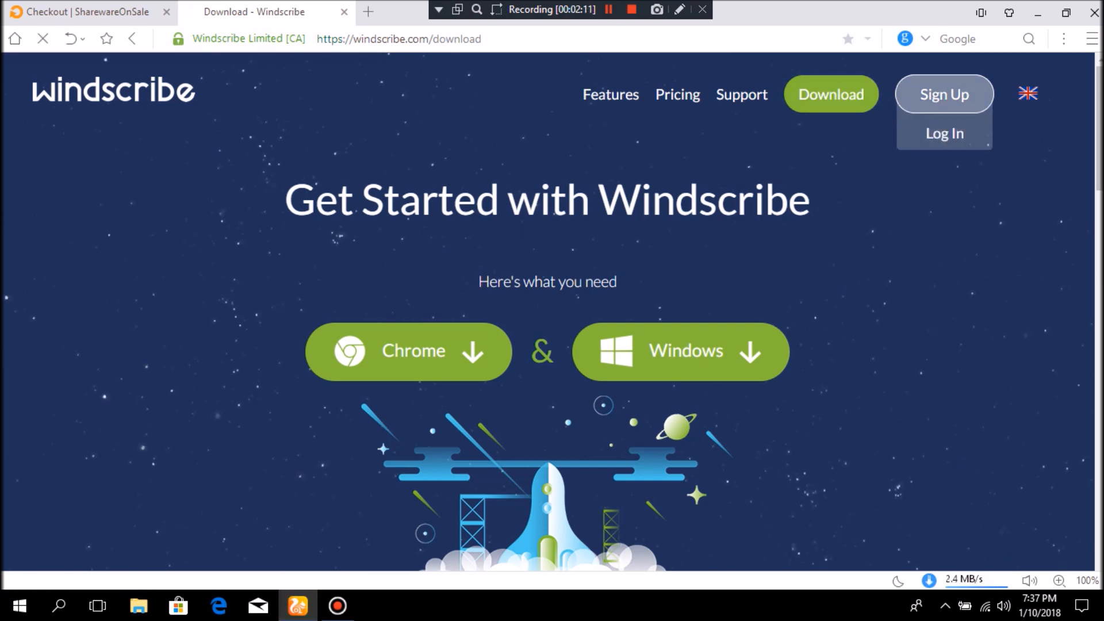
# - Choose the free plan and enter username Rumamn, password and the Outlook email address
pyautogui.click(943, 94)
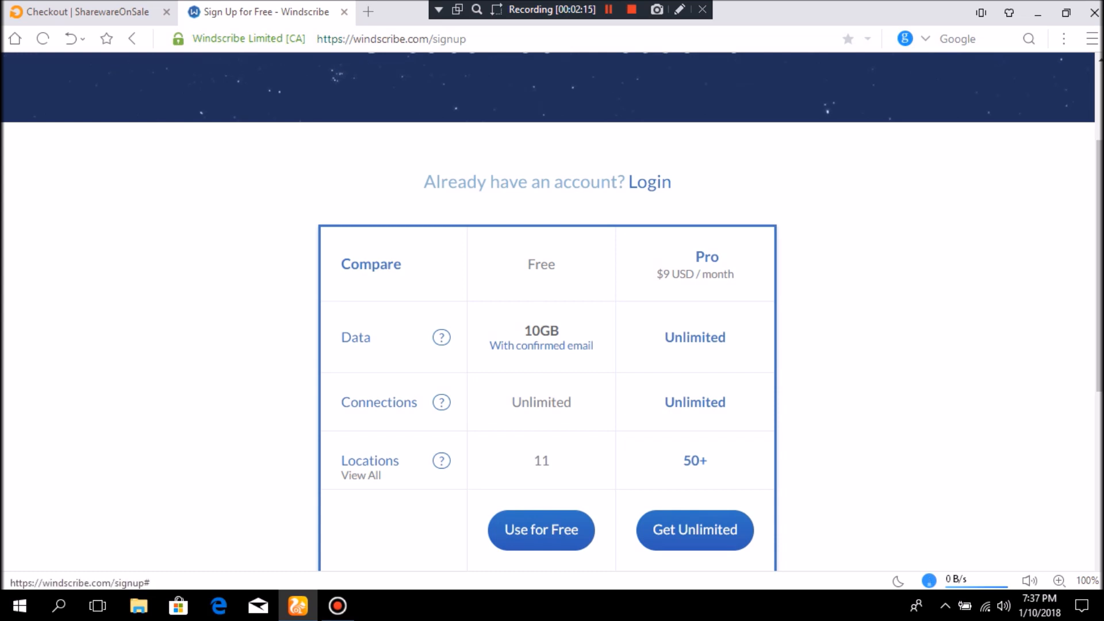
pyautogui.click(540, 529)
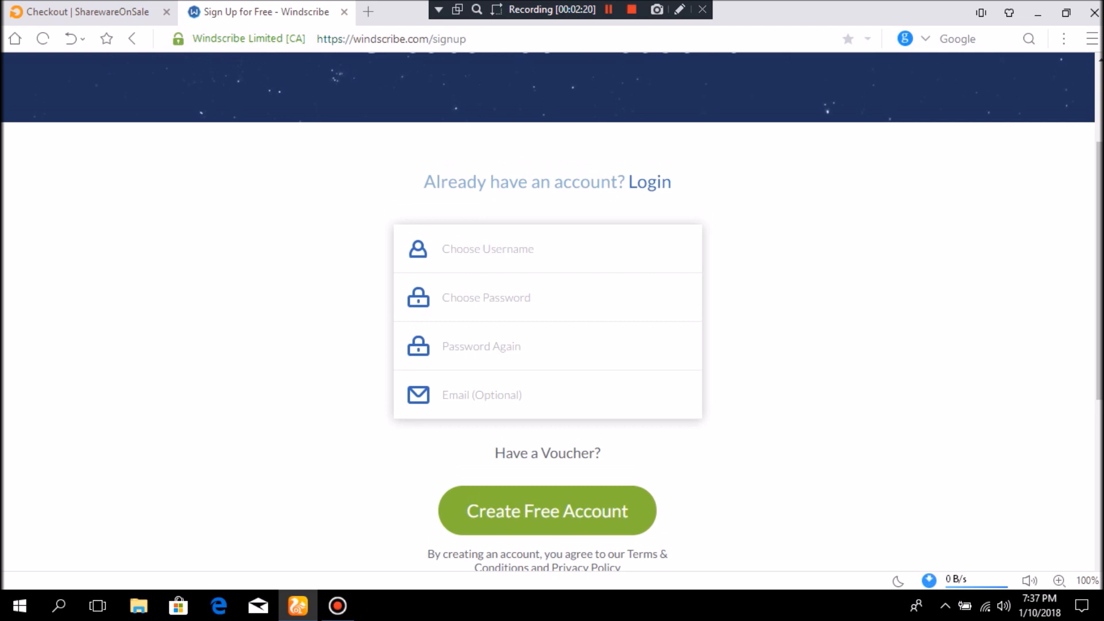
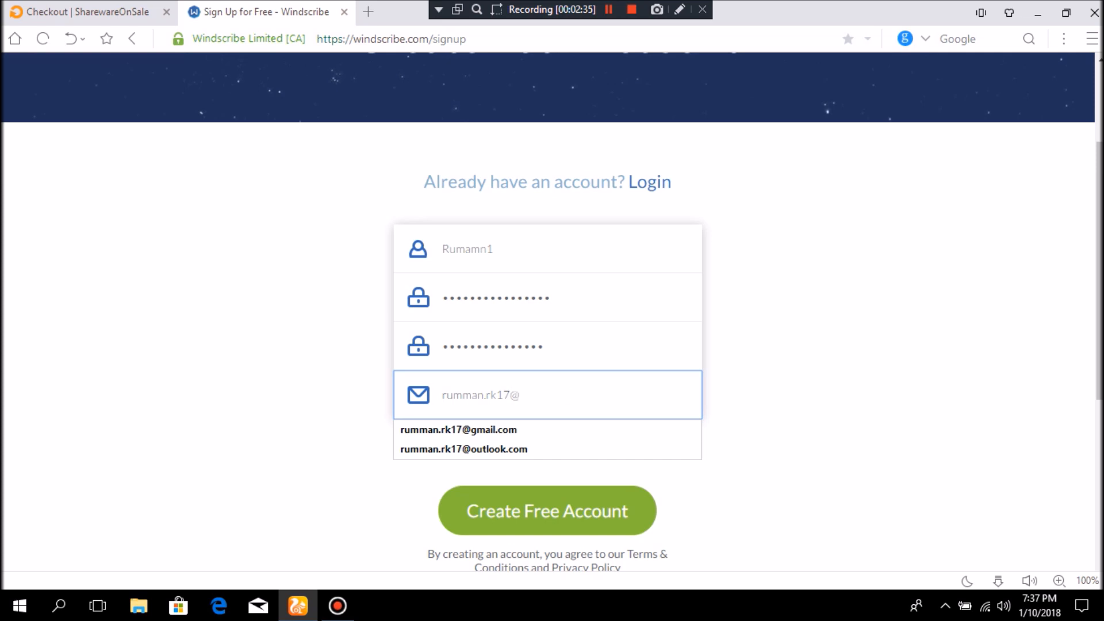
pyautogui.click(464, 448)
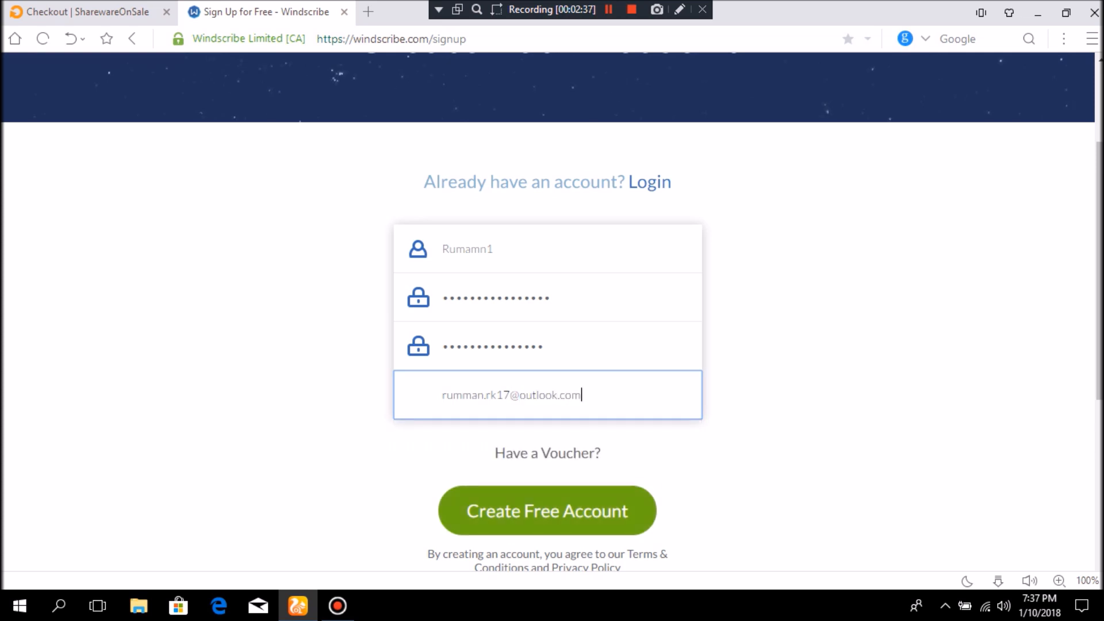
# - Fix the mismatched password and submit Create Free Account
pyautogui.click(547, 510)
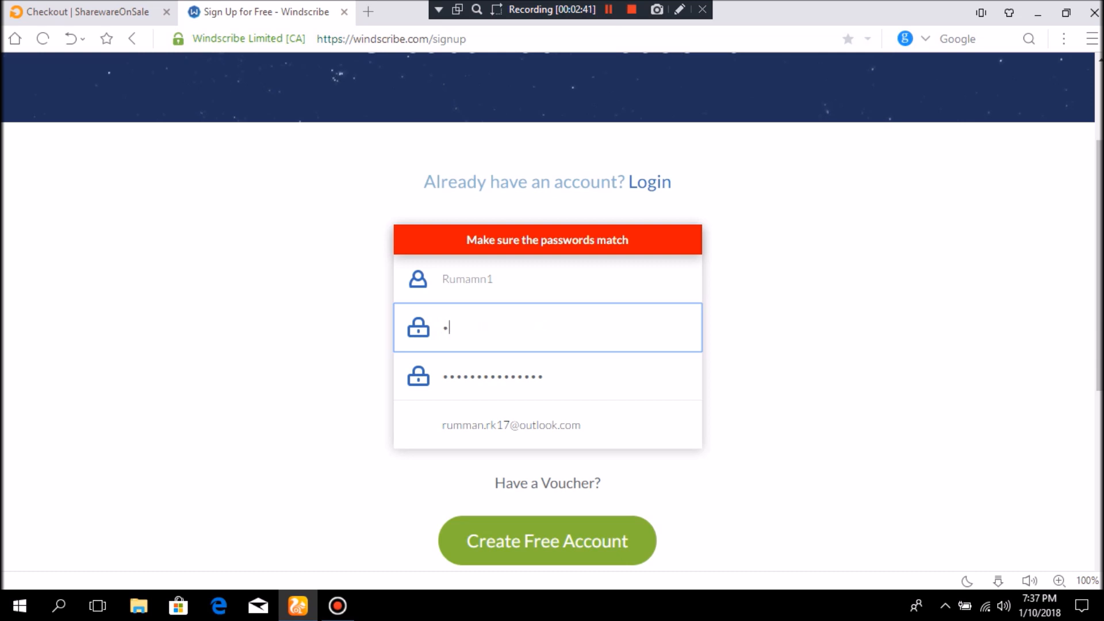
pyautogui.write('•')
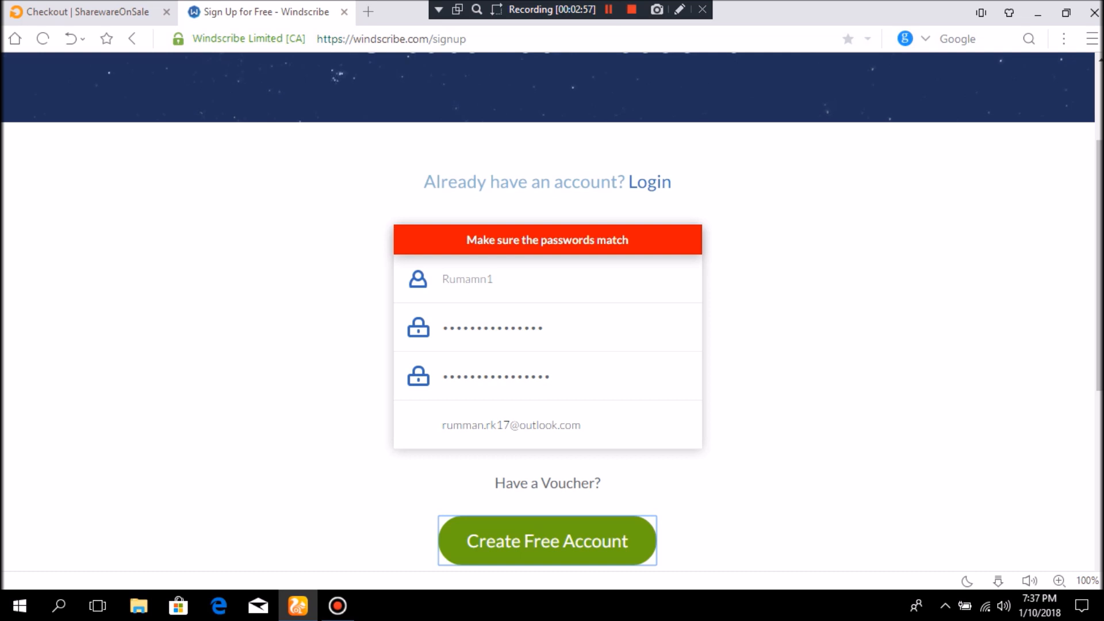
pyautogui.click(548, 540)
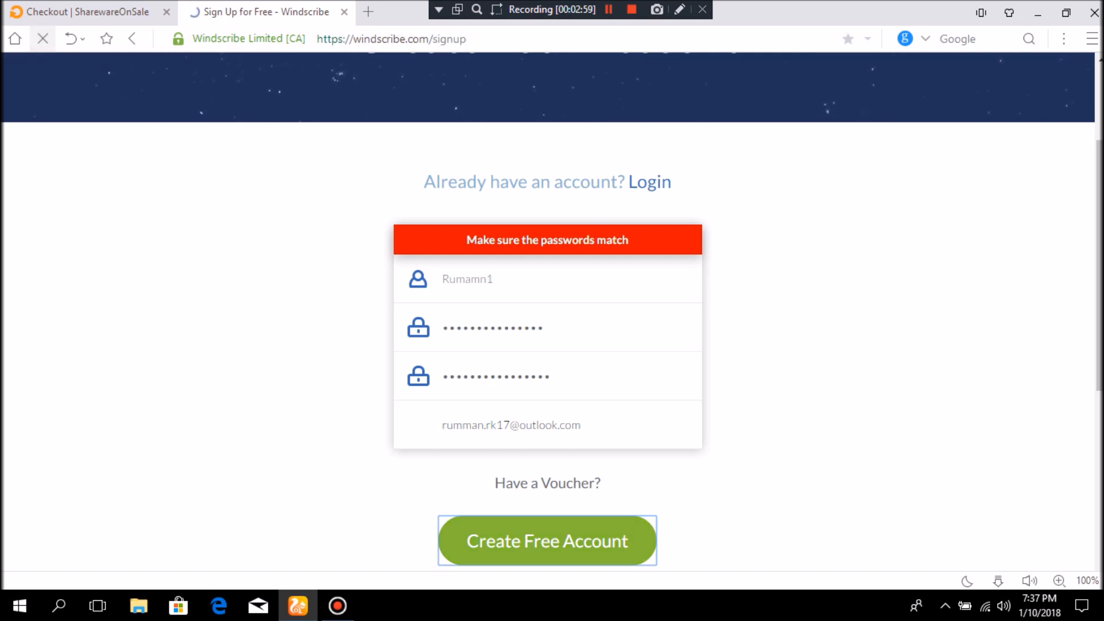
pyautogui.click(548, 541)
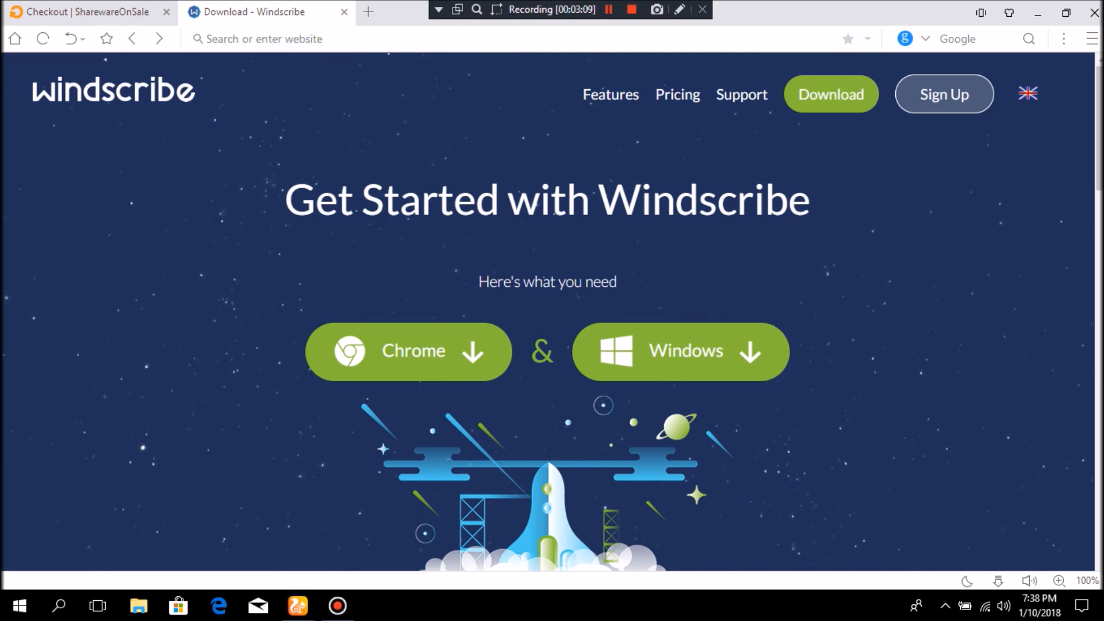
pyautogui.click(679, 352)
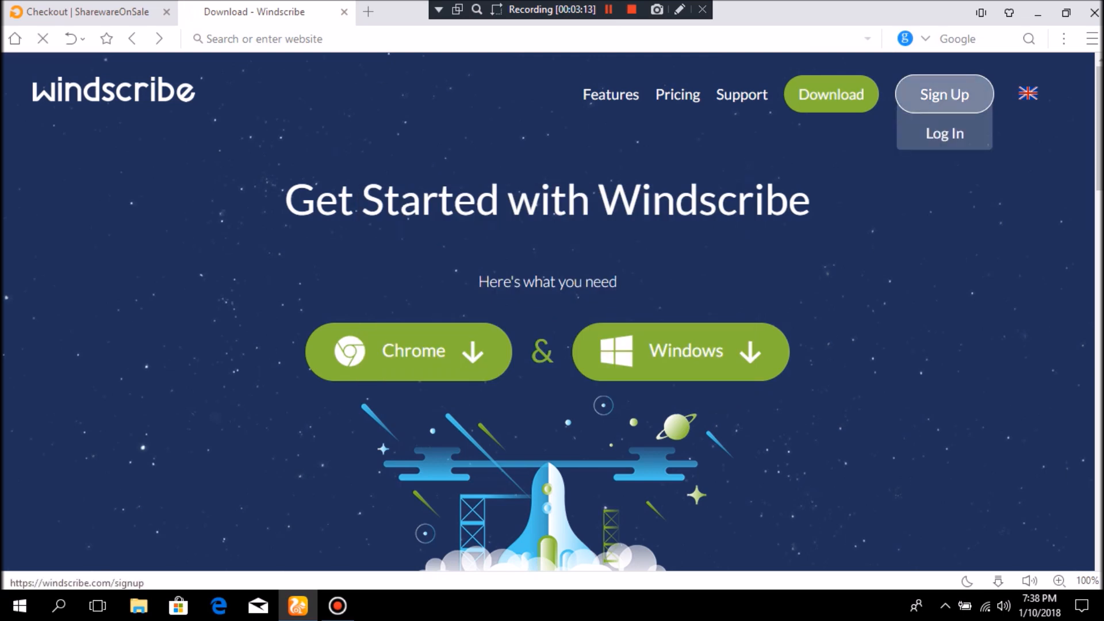
pyautogui.click(943, 94)
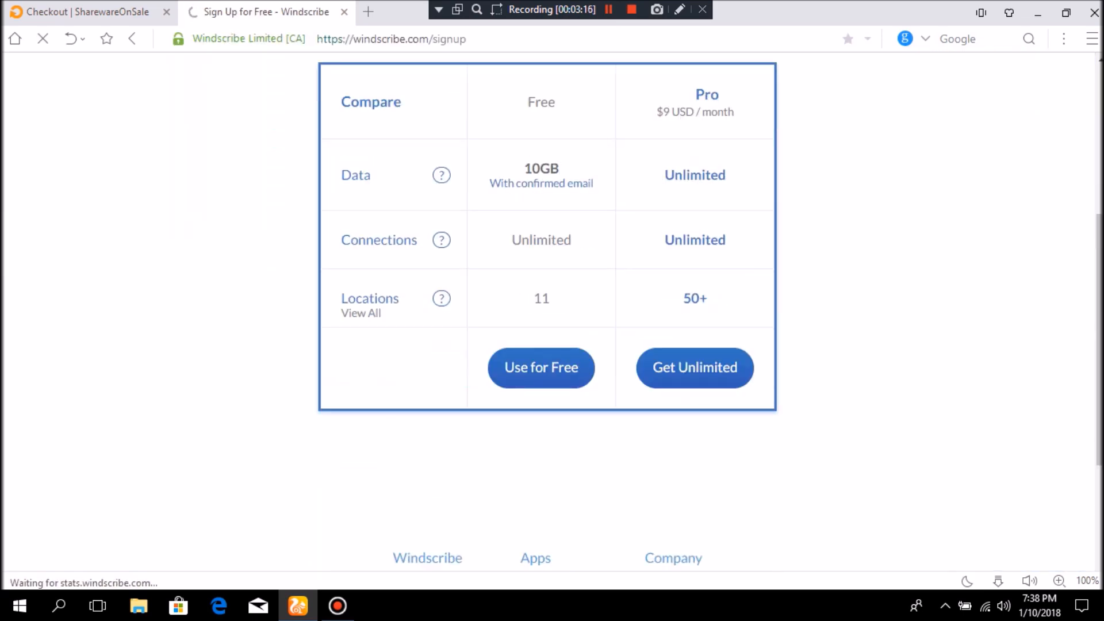
pyautogui.click(540, 367)
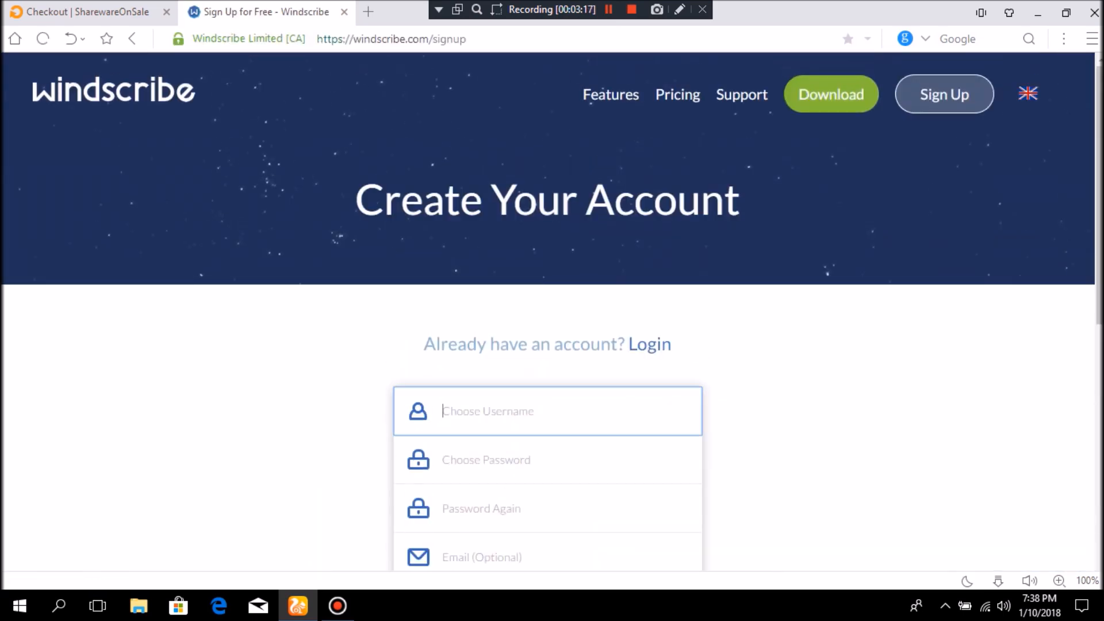
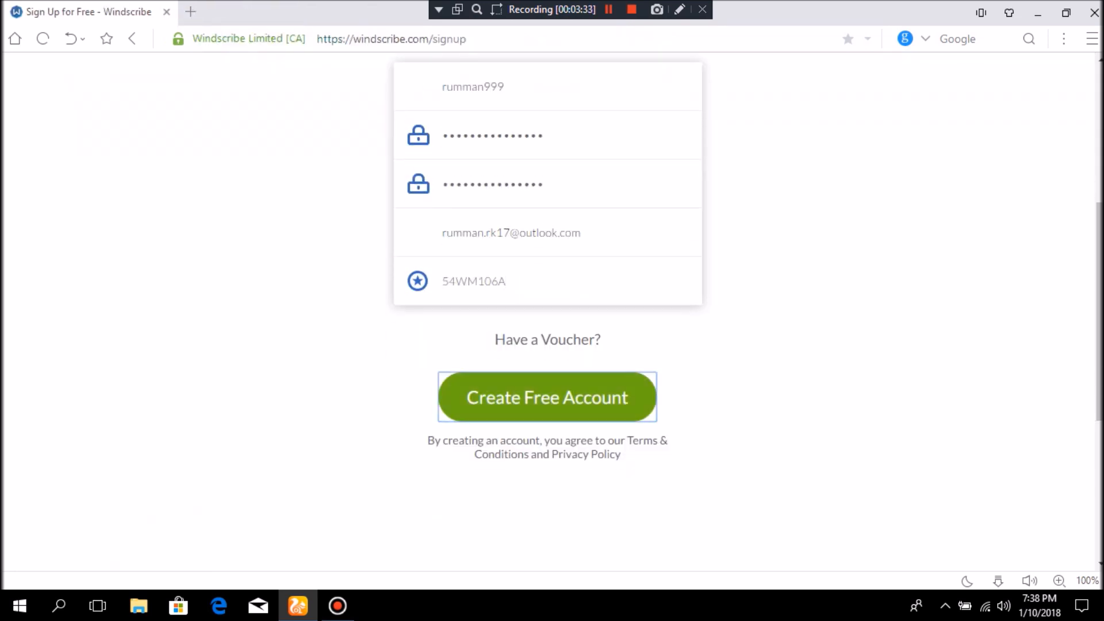
pyautogui.click(547, 396)
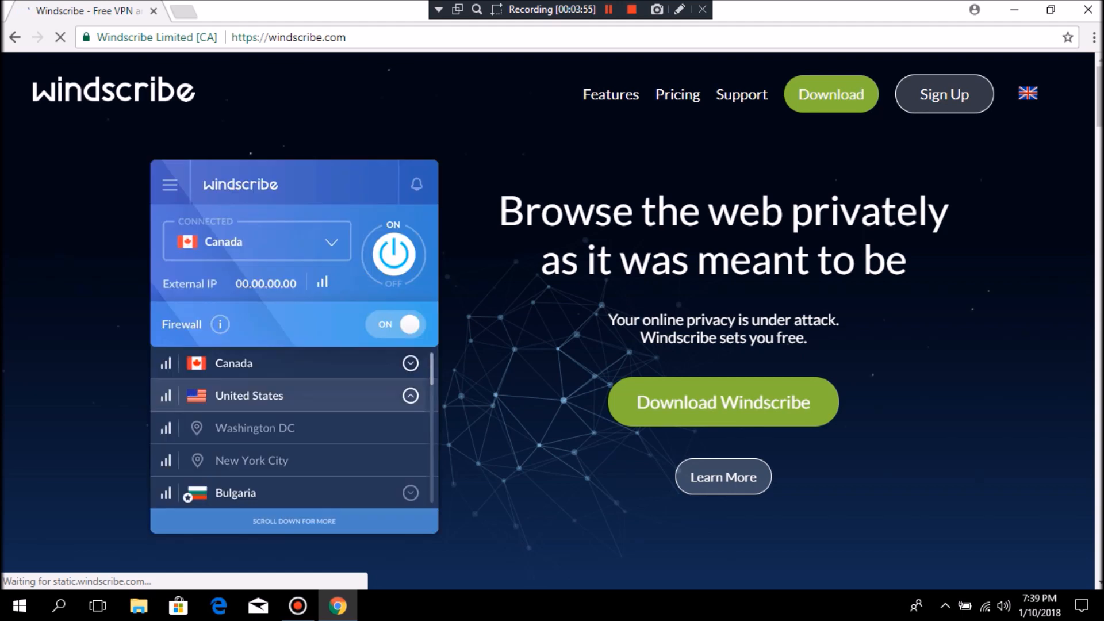
pyautogui.moveTo(943, 93)
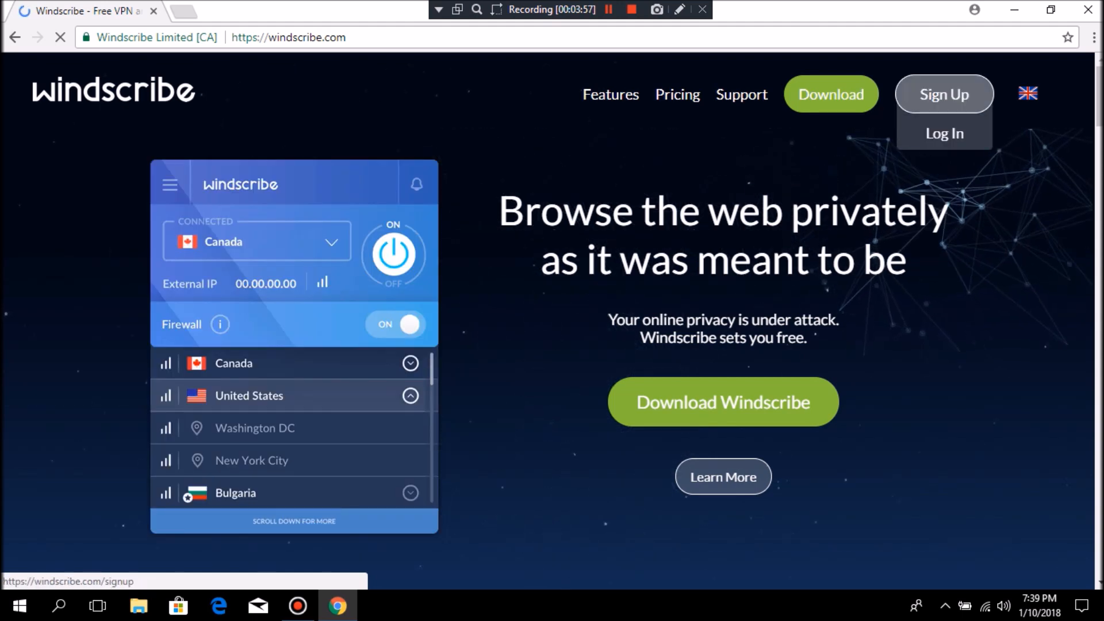
pyautogui.click(943, 94)
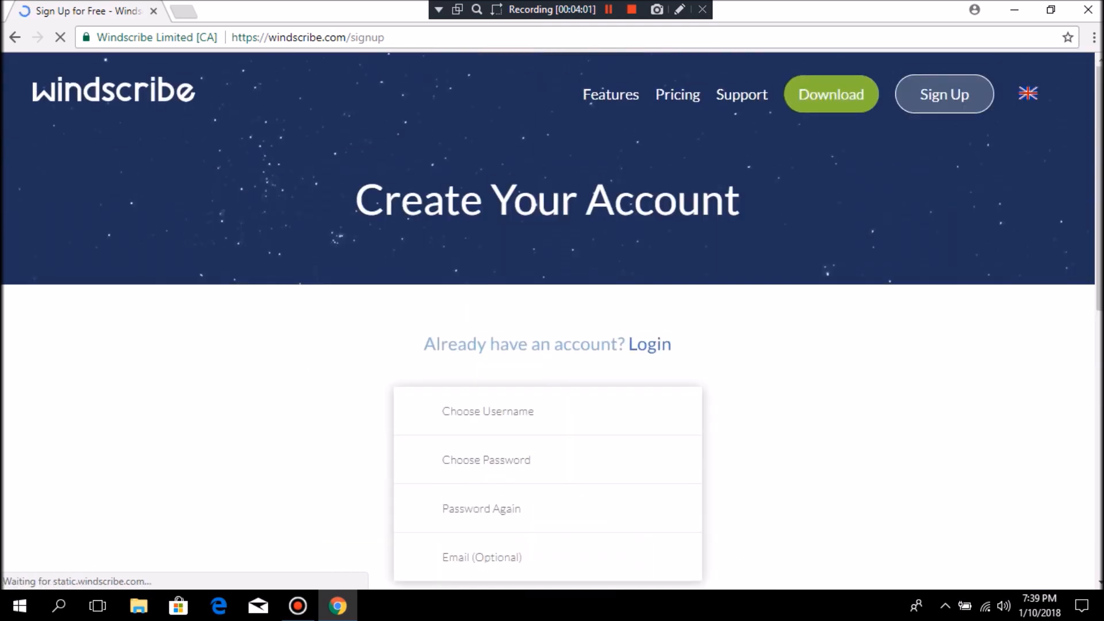
pyautogui.click(546, 412)
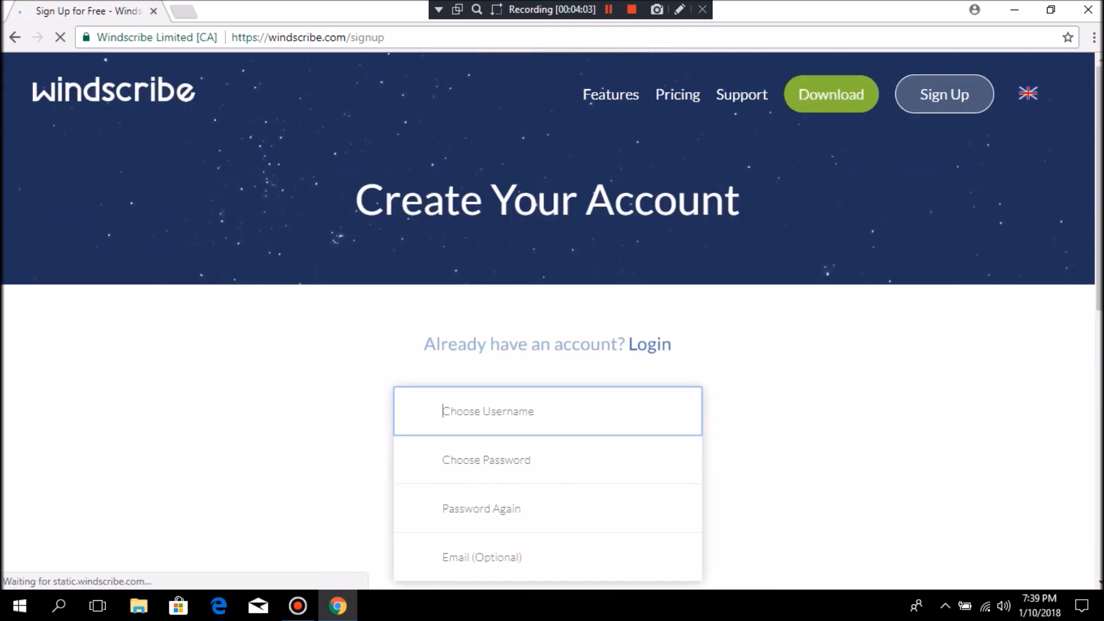
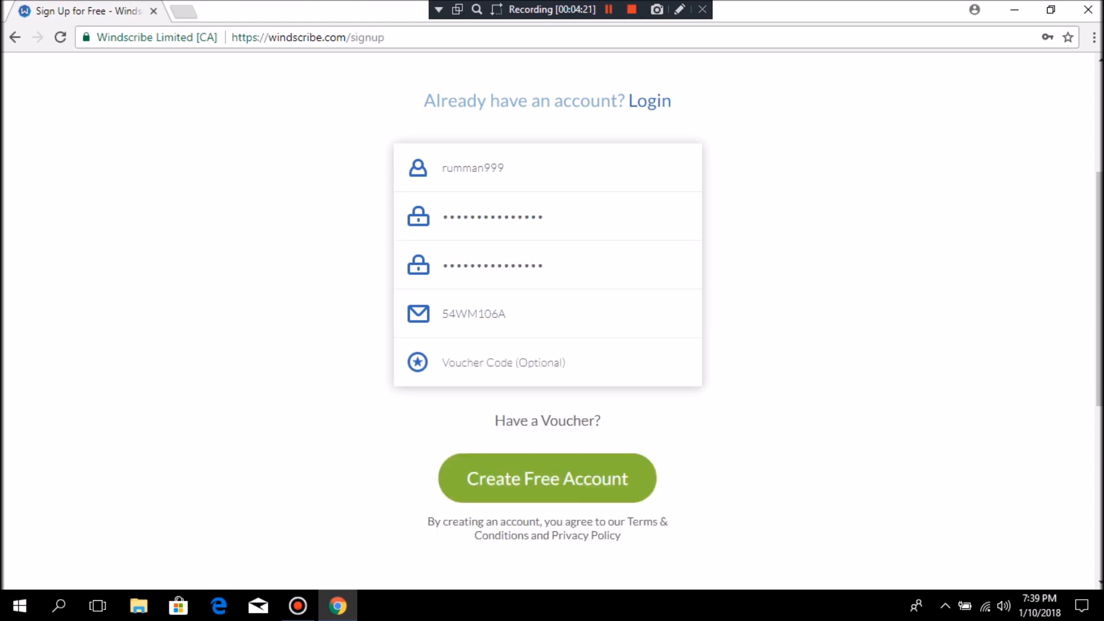
pyautogui.click(548, 313)
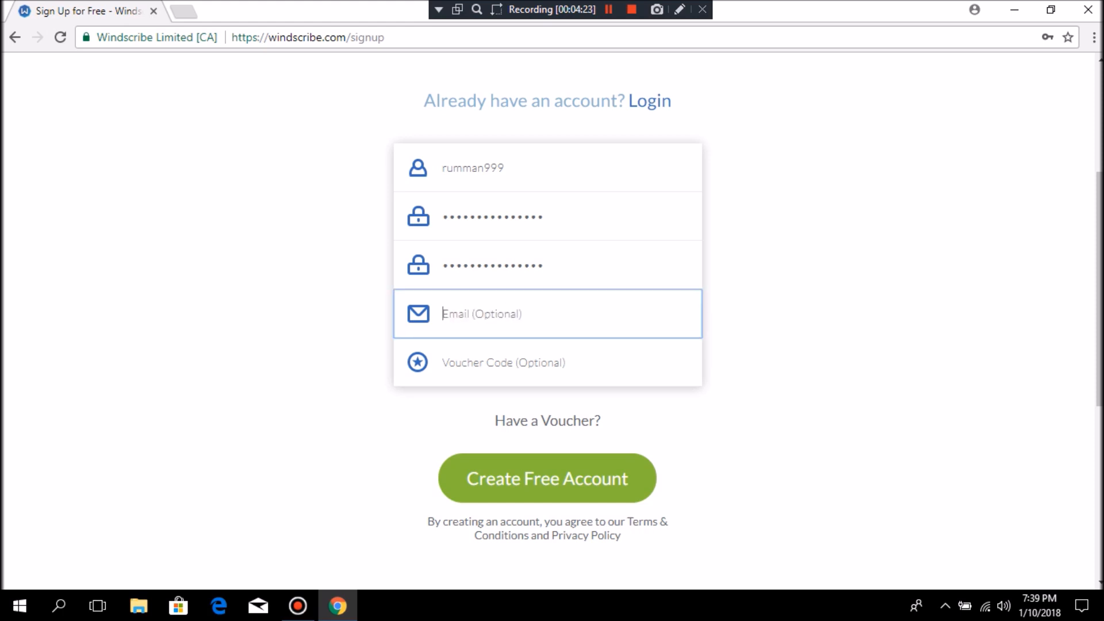
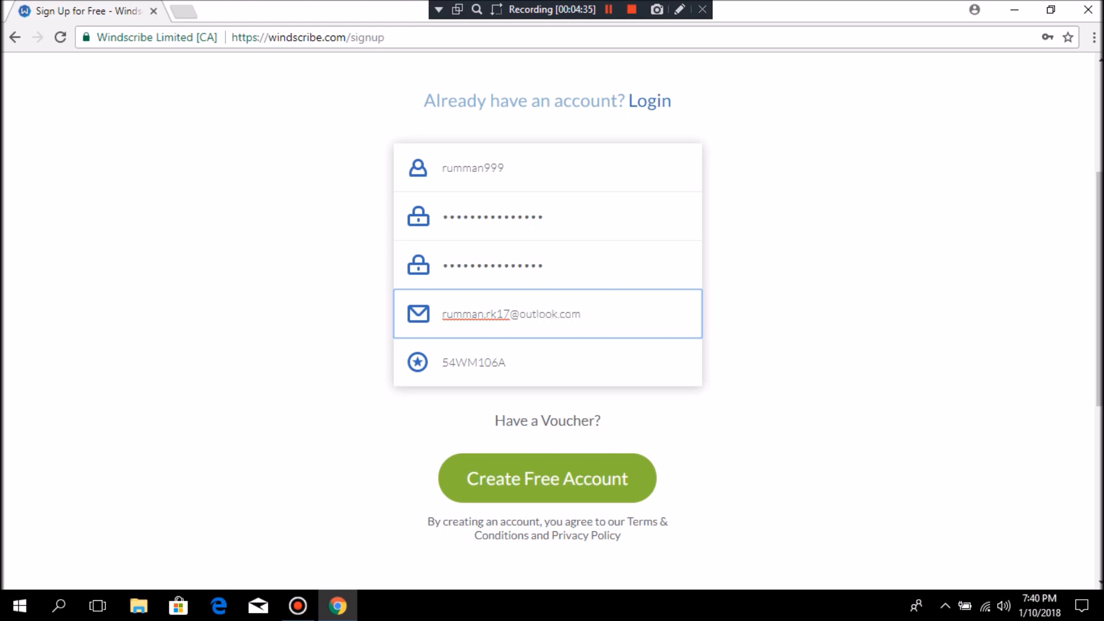
pyautogui.click(547, 478)
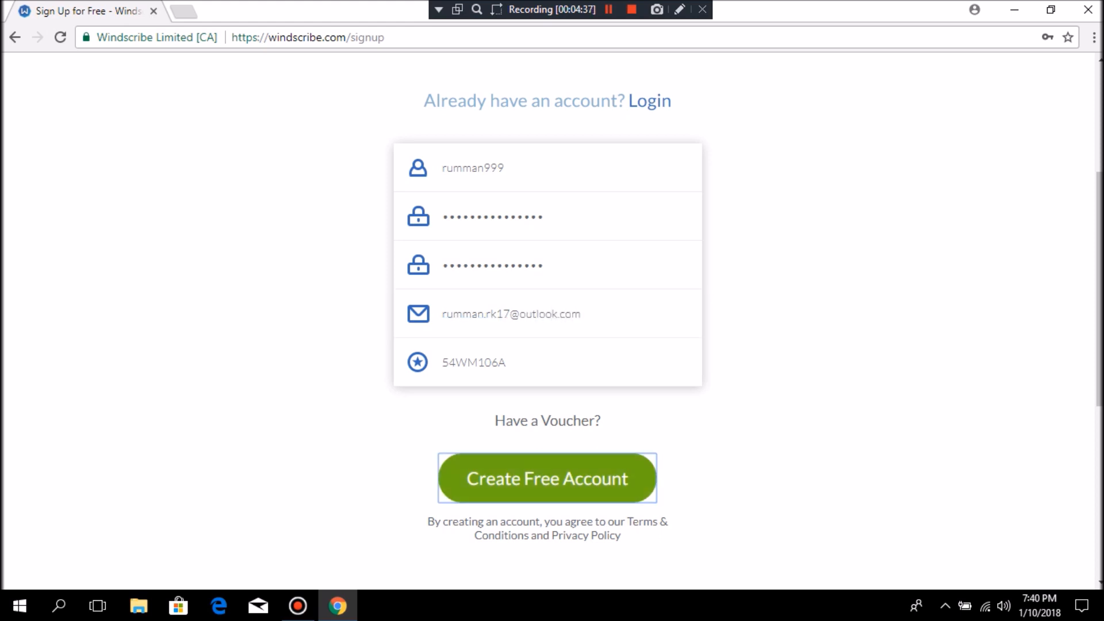
pyautogui.click(547, 478)
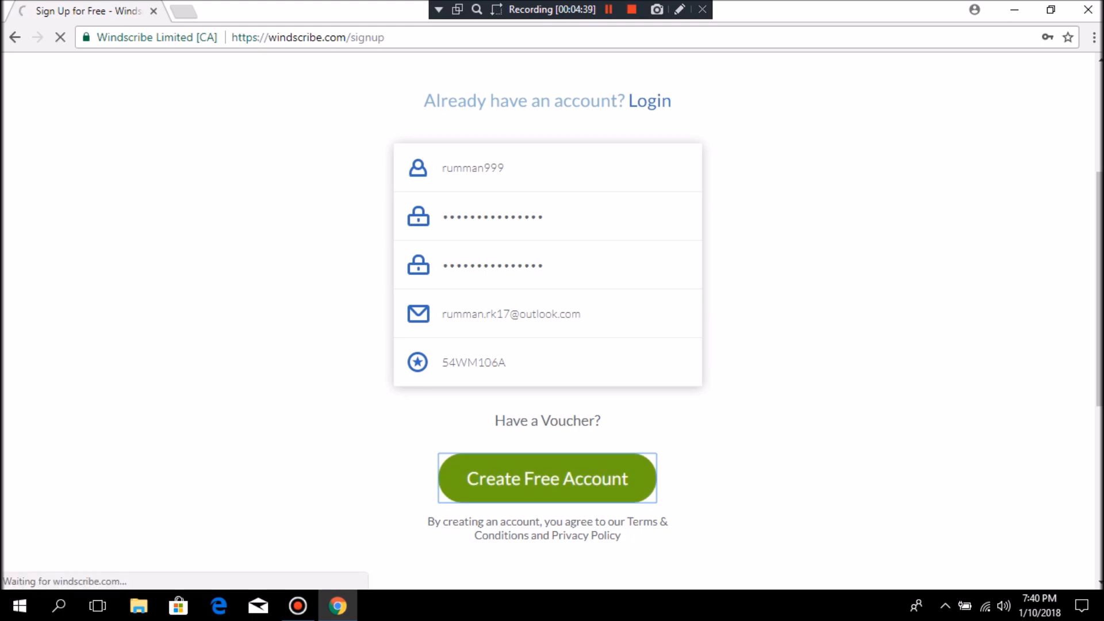
pyautogui.click(547, 477)
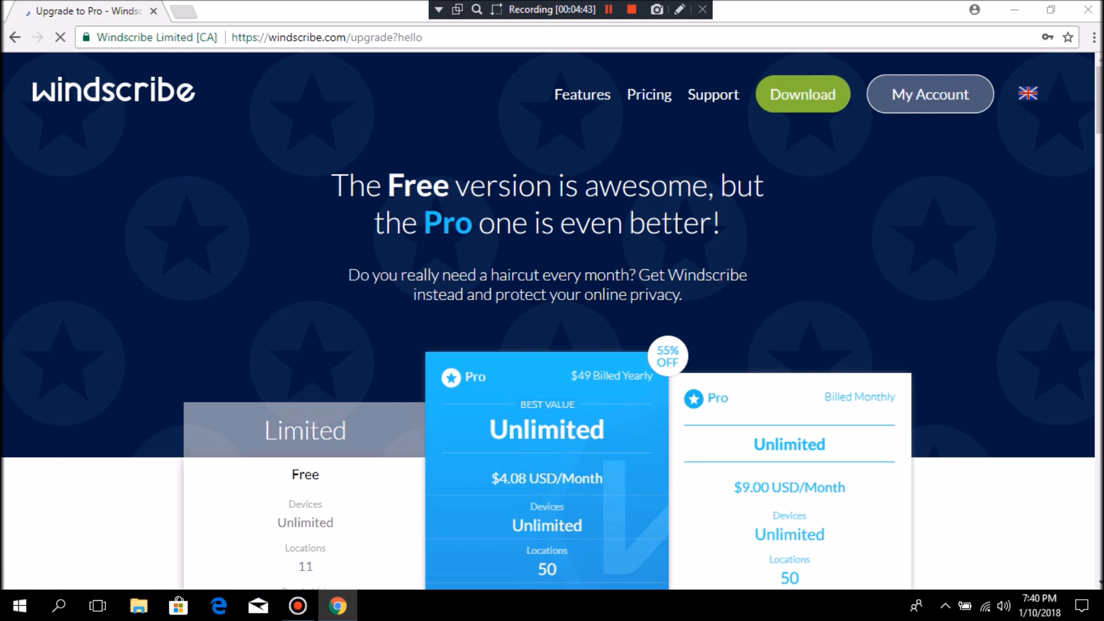
# - View My Account showing 2GB free pending confirmation, then switch to the Mail inbox
pyautogui.click(257, 605)
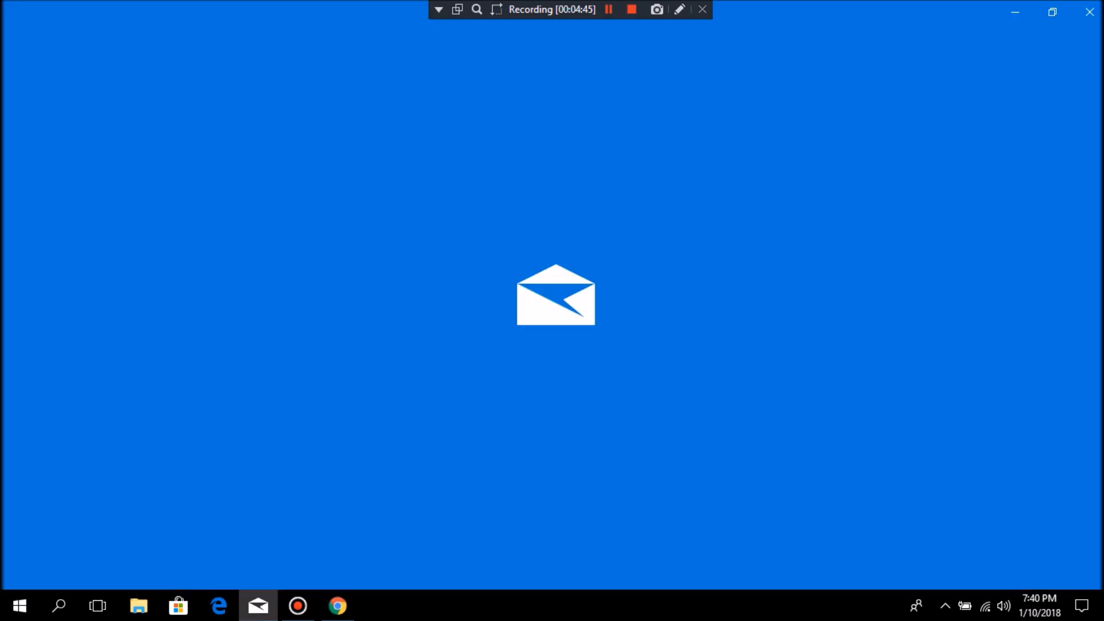
pyautogui.click(258, 606)
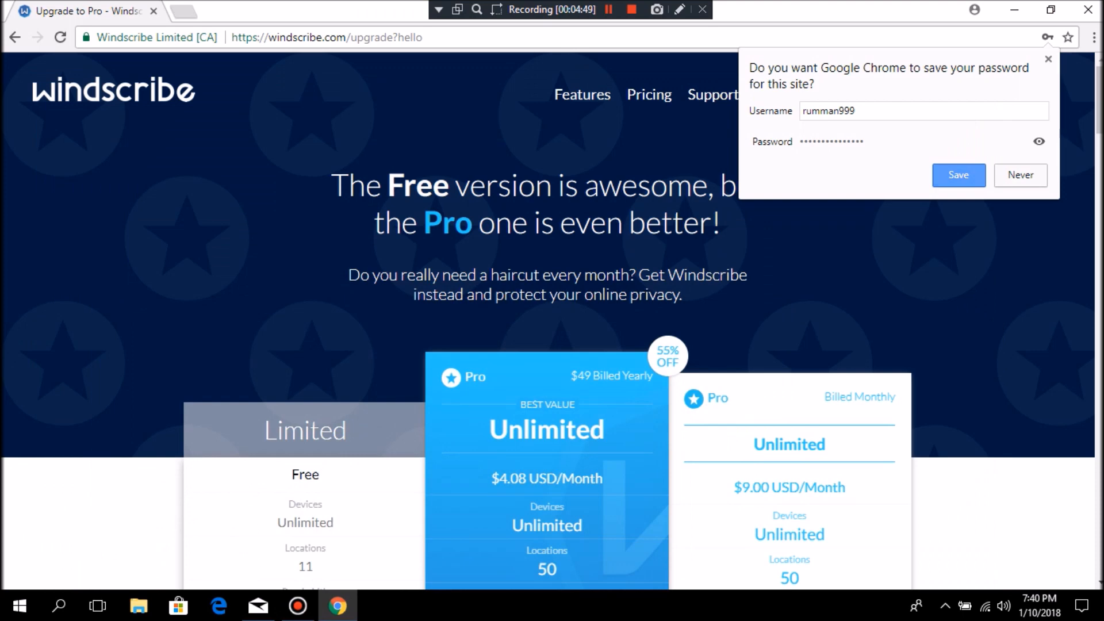
pyautogui.click(958, 175)
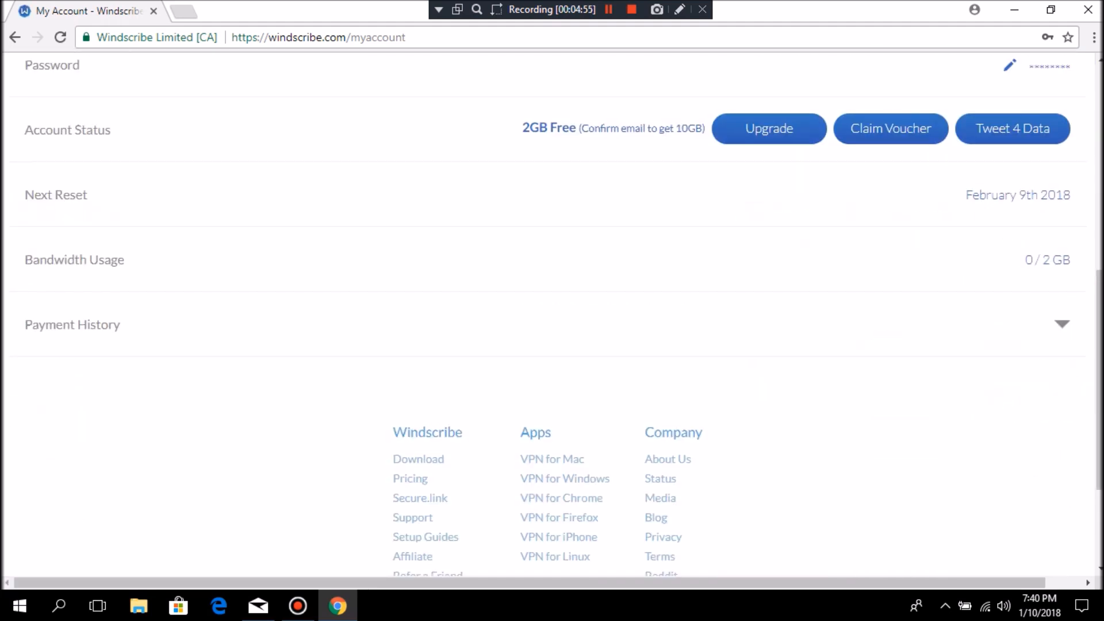
pyautogui.click(1060, 324)
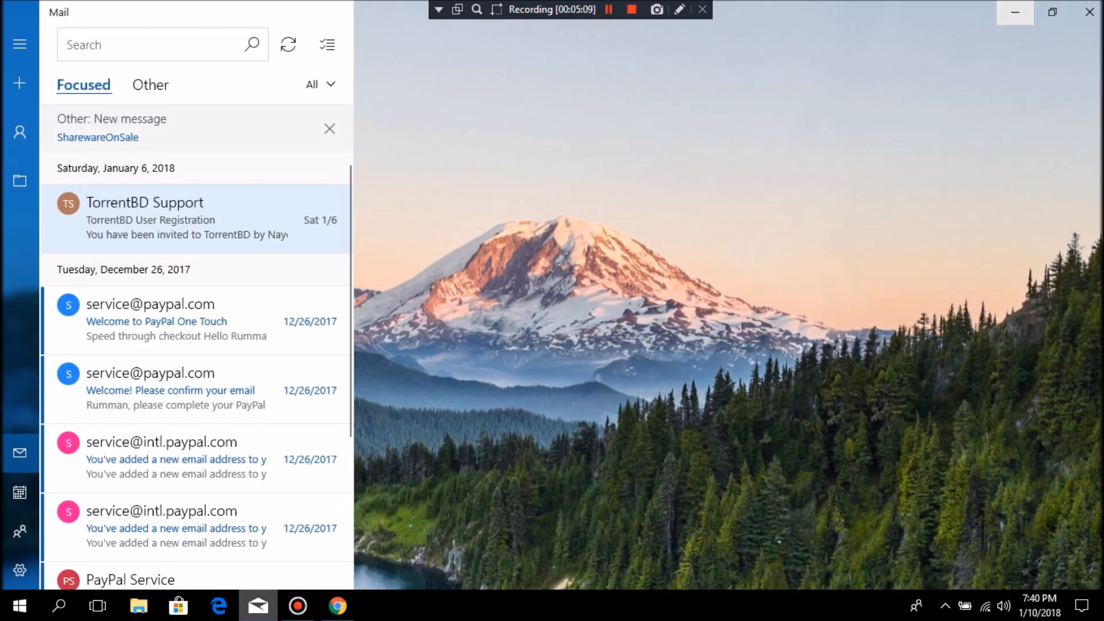
# - Open the Windscribe welcome message under Other and follow CONFIRM EMAIL
pyautogui.click(149, 84)
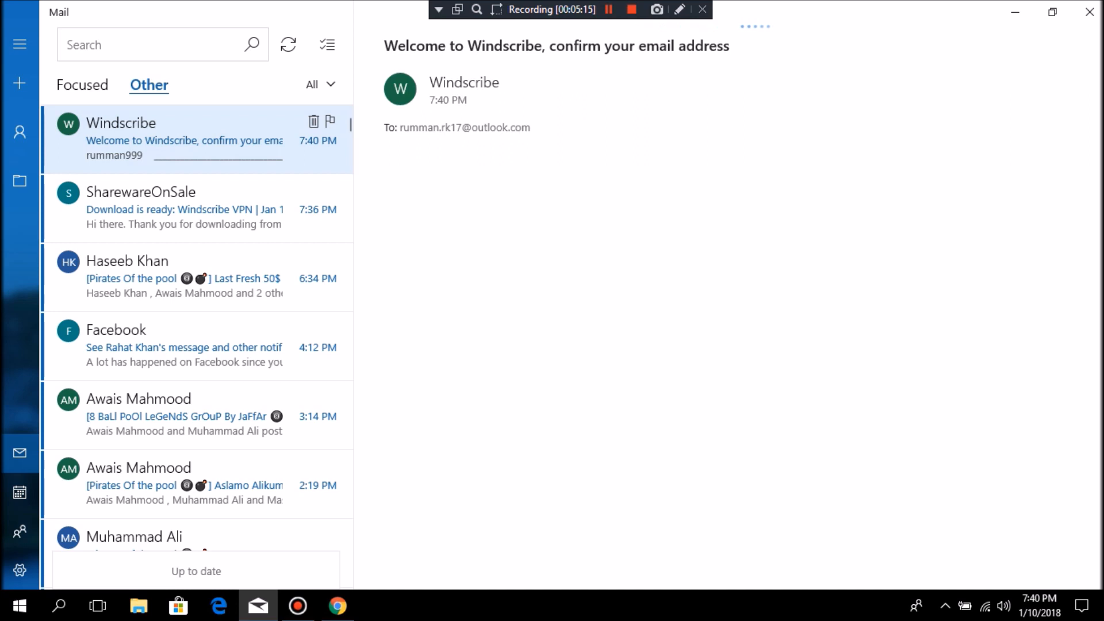
pyautogui.scroll(-3)
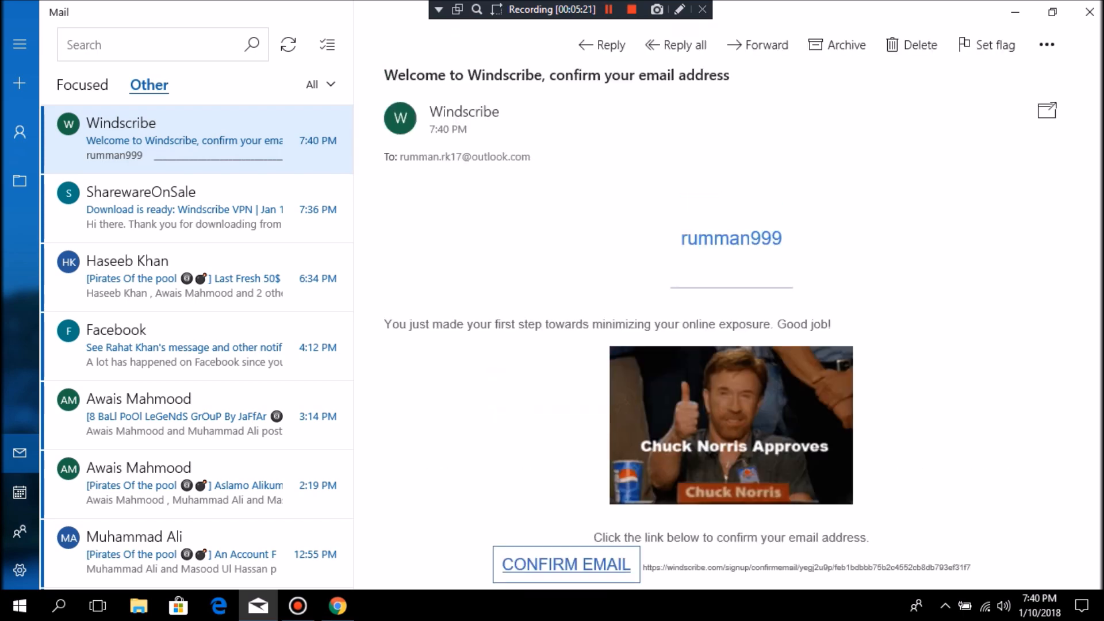
pyautogui.scroll(-3)
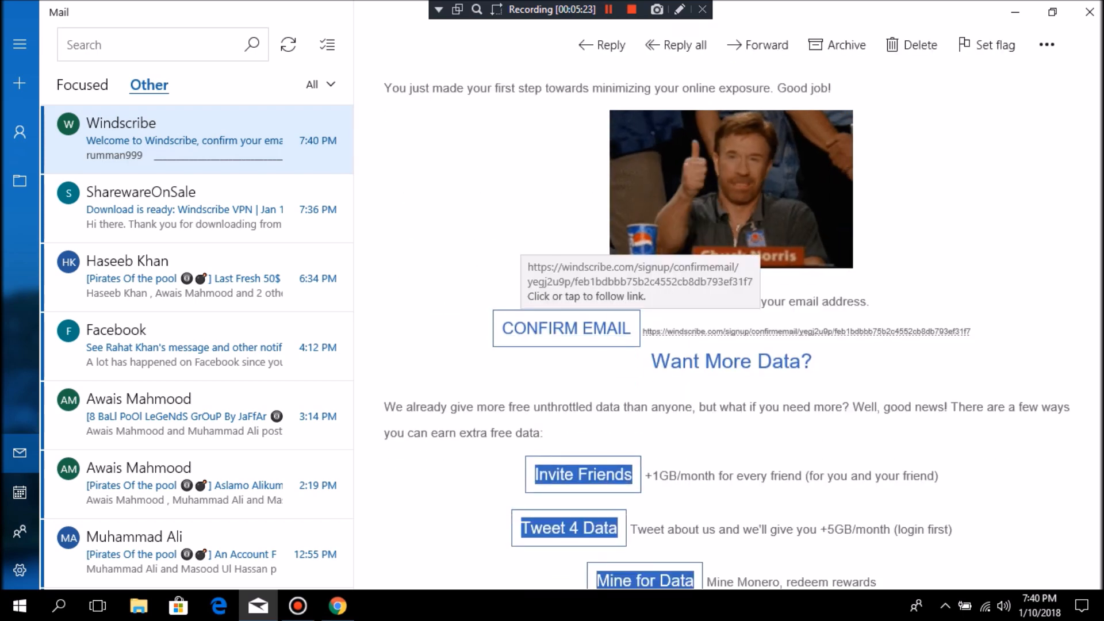
pyautogui.click(564, 327)
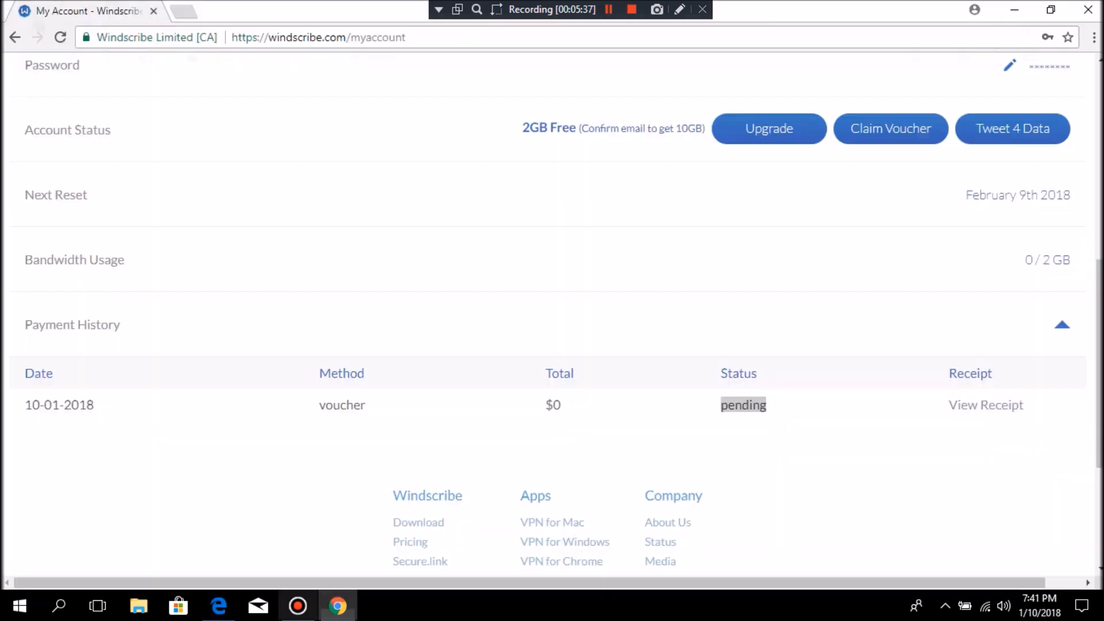
# - Expand Payment History and refresh until the voucher shows completed with 60GB free
pyautogui.doubleClick(743, 405)
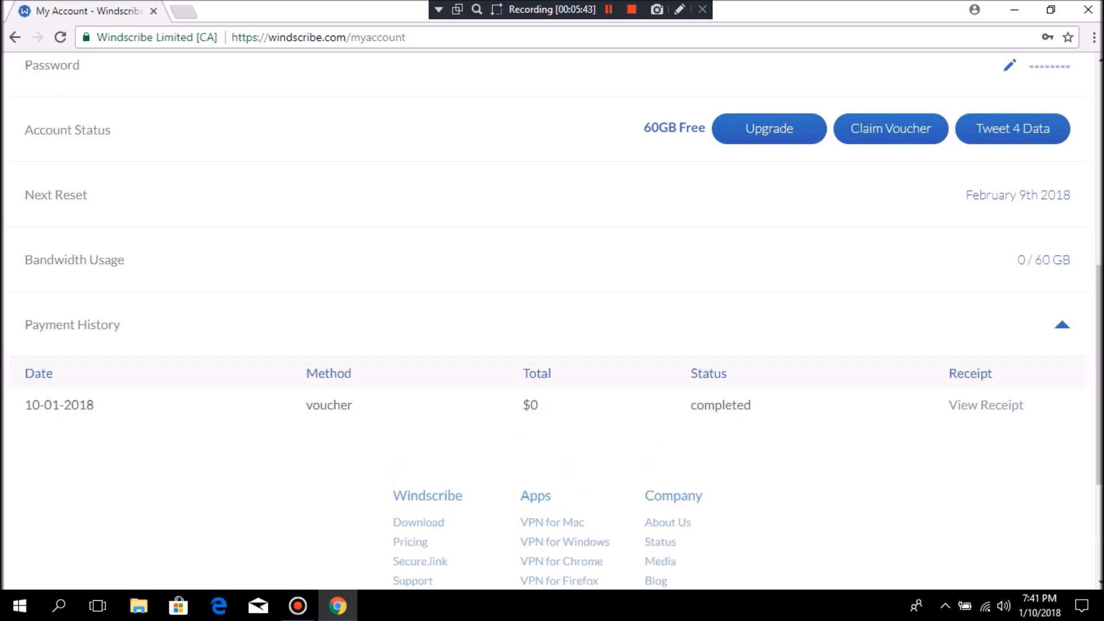
pyautogui.scroll(3)
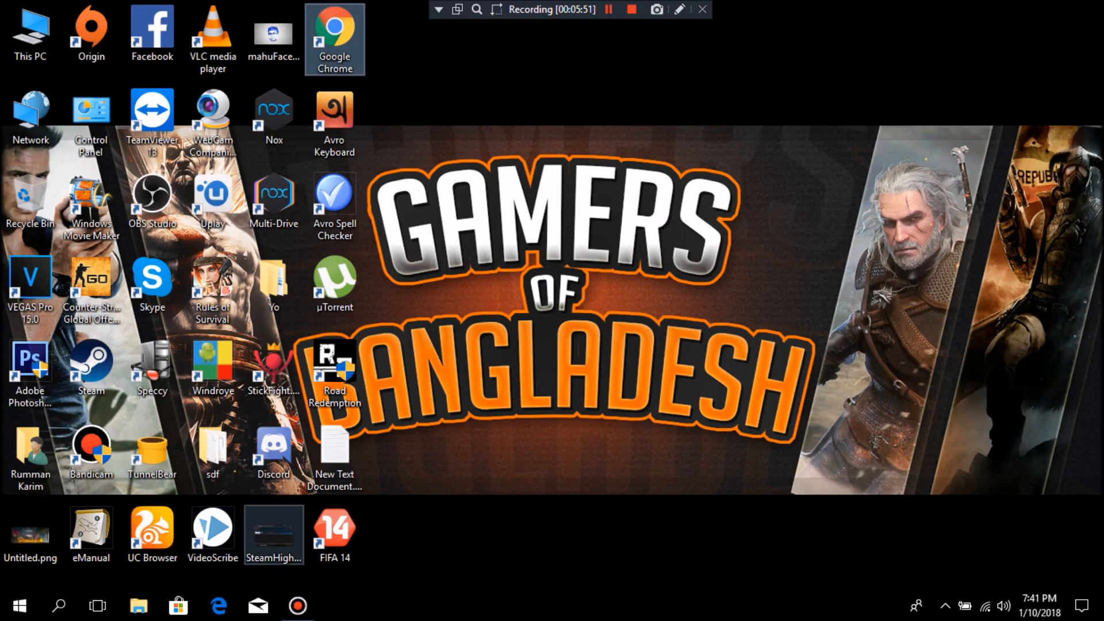
pyautogui.moveTo(152, 525)
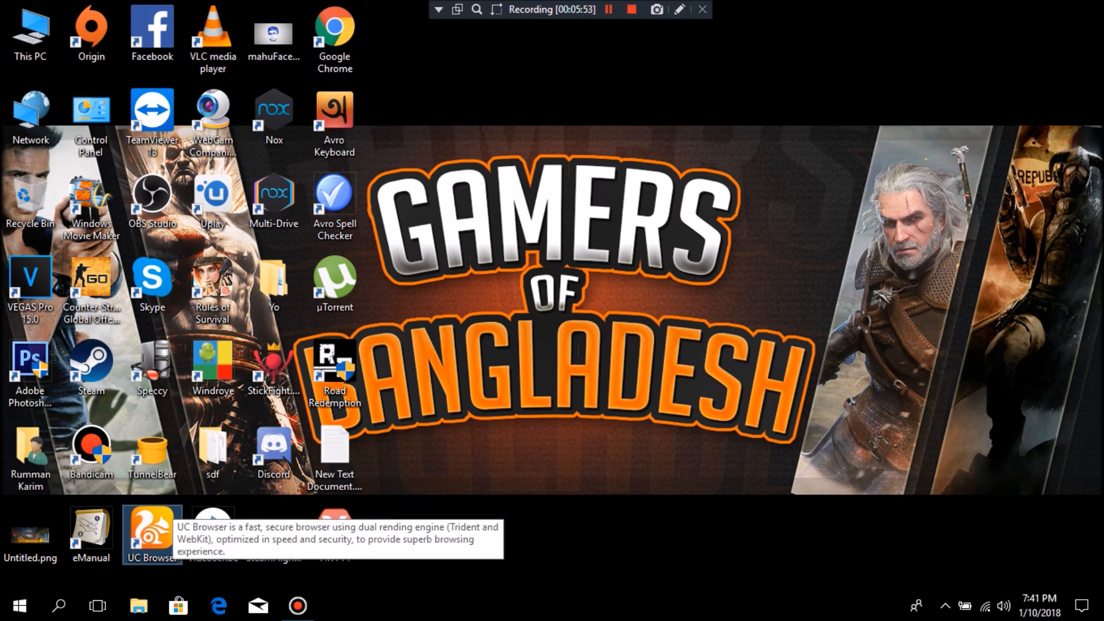
# - Open and close UC Browser, refresh the desktop and run the Windscribe installer
pyautogui.doubleClick(152, 525)
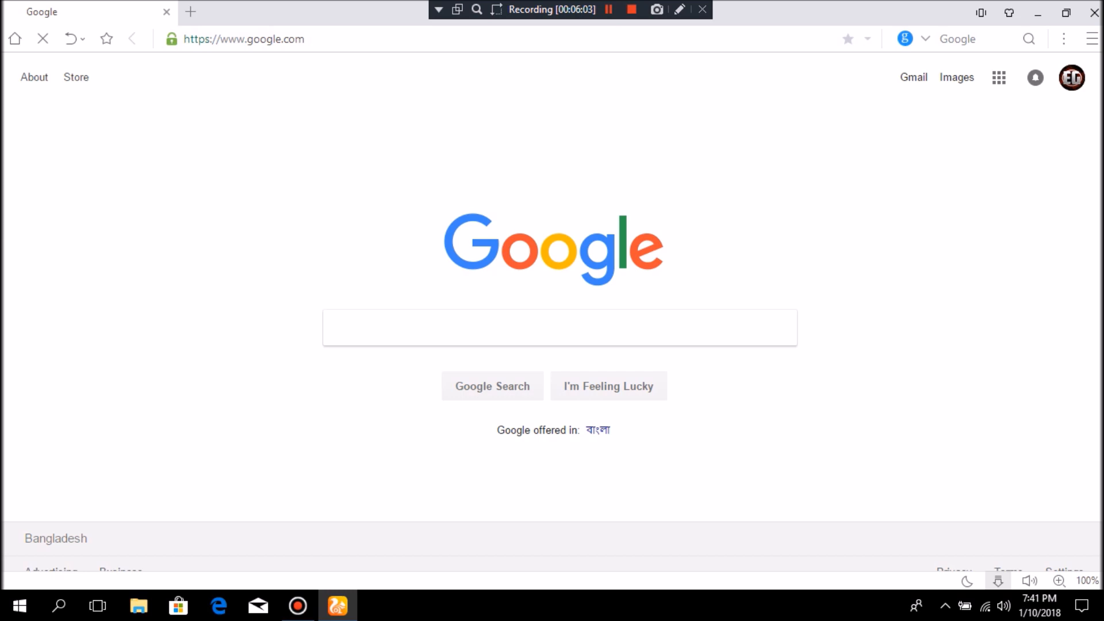
pyautogui.click(557, 328)
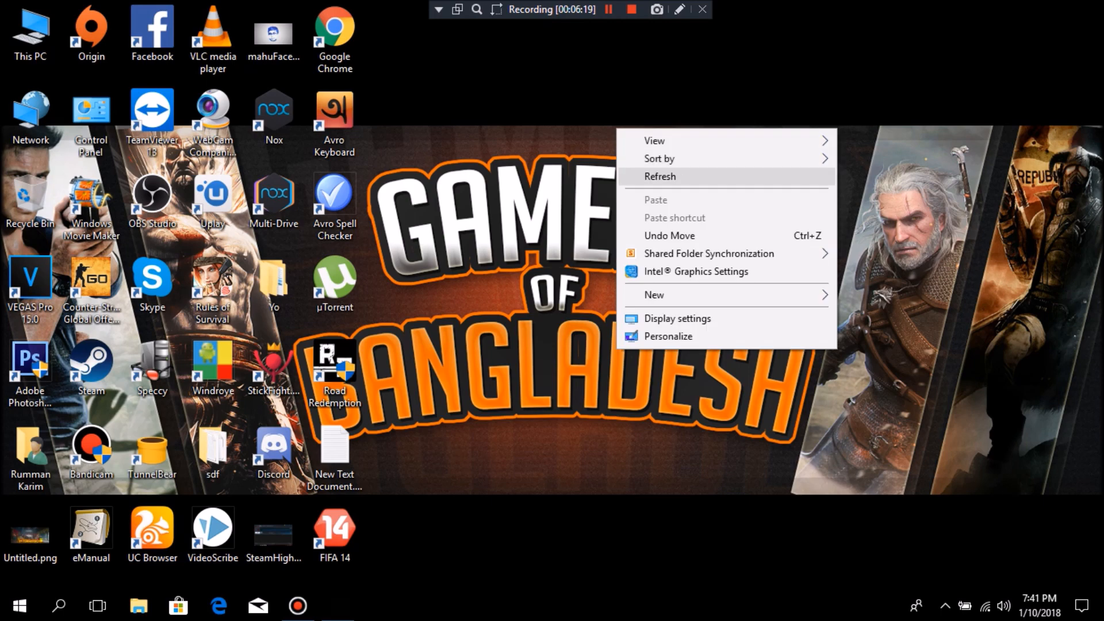
pyautogui.click(660, 177)
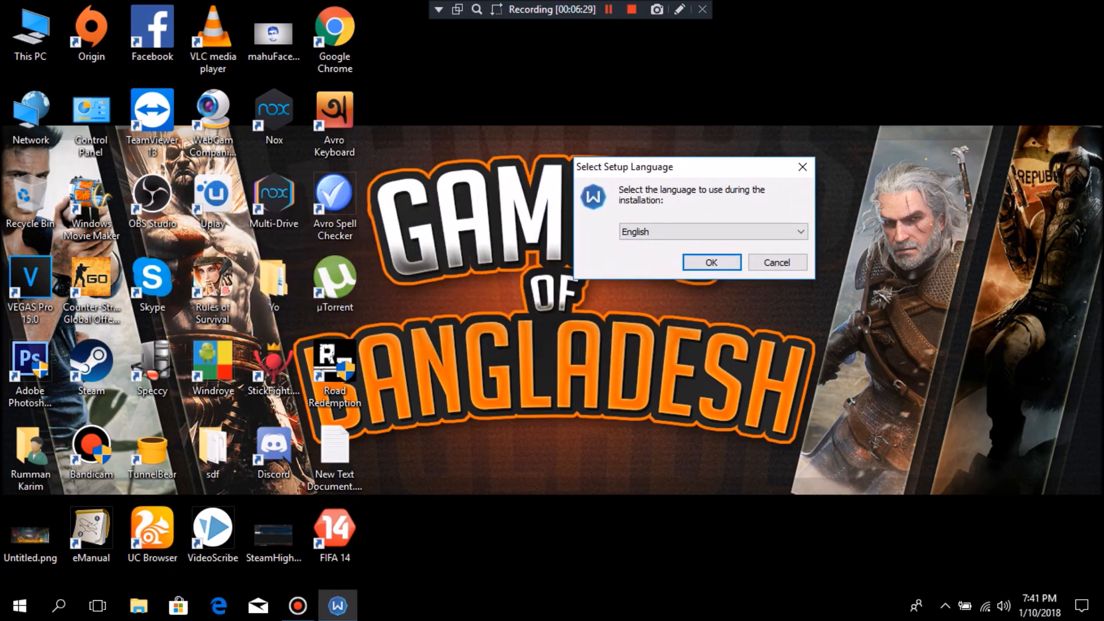
# - Confirm English, accept the license agreement and choose the Custom installation option
pyautogui.click(710, 262)
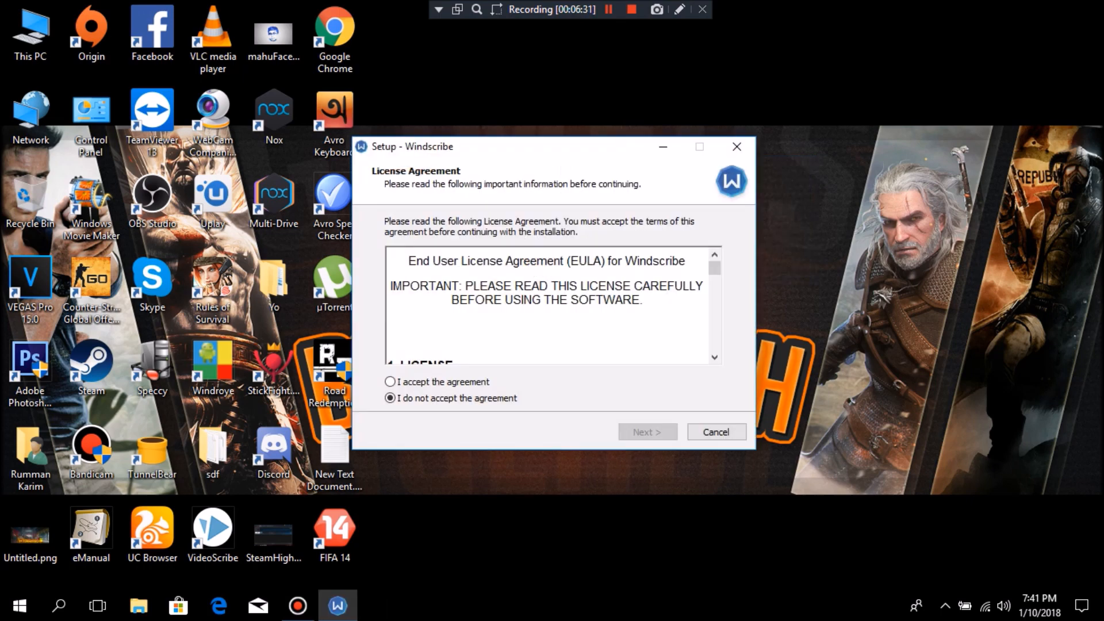
pyautogui.click(390, 382)
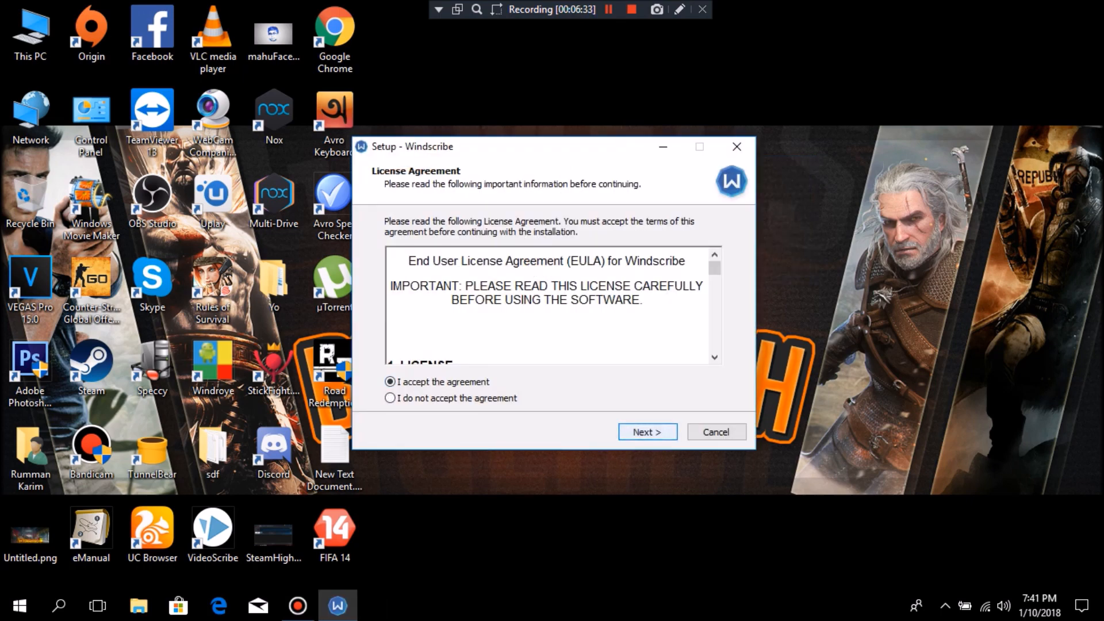
pyautogui.click(645, 431)
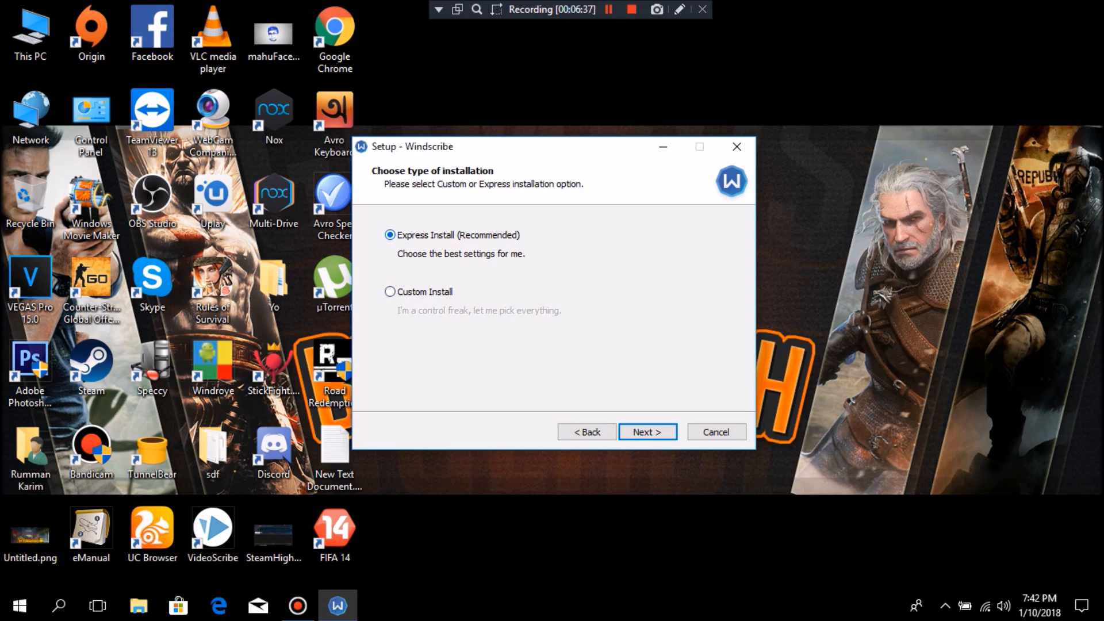
pyautogui.click(390, 291)
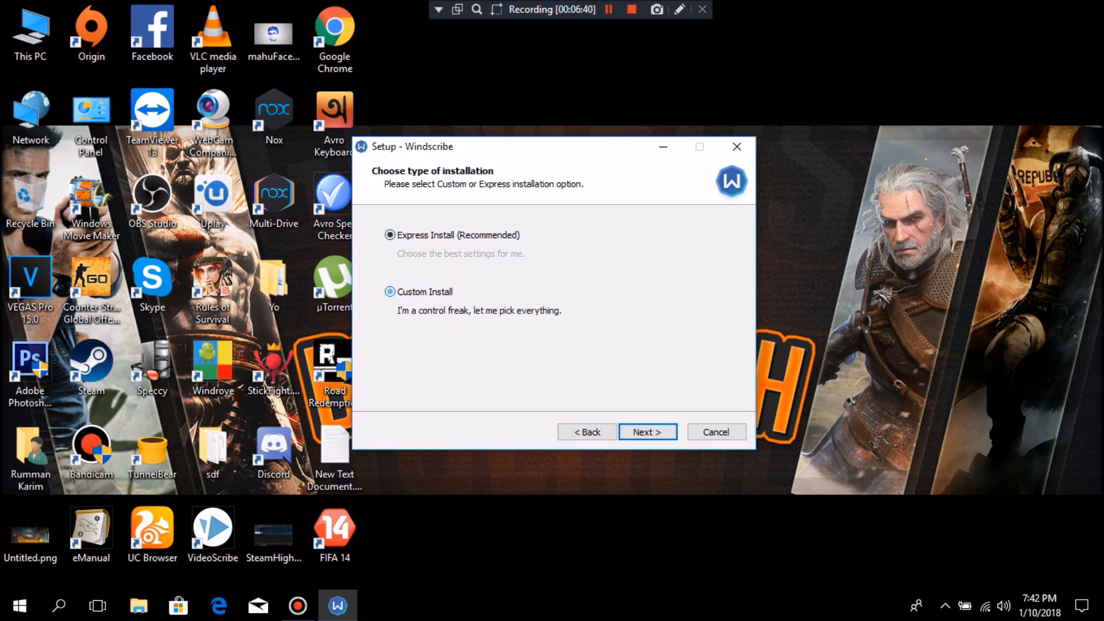
pyautogui.click(390, 291)
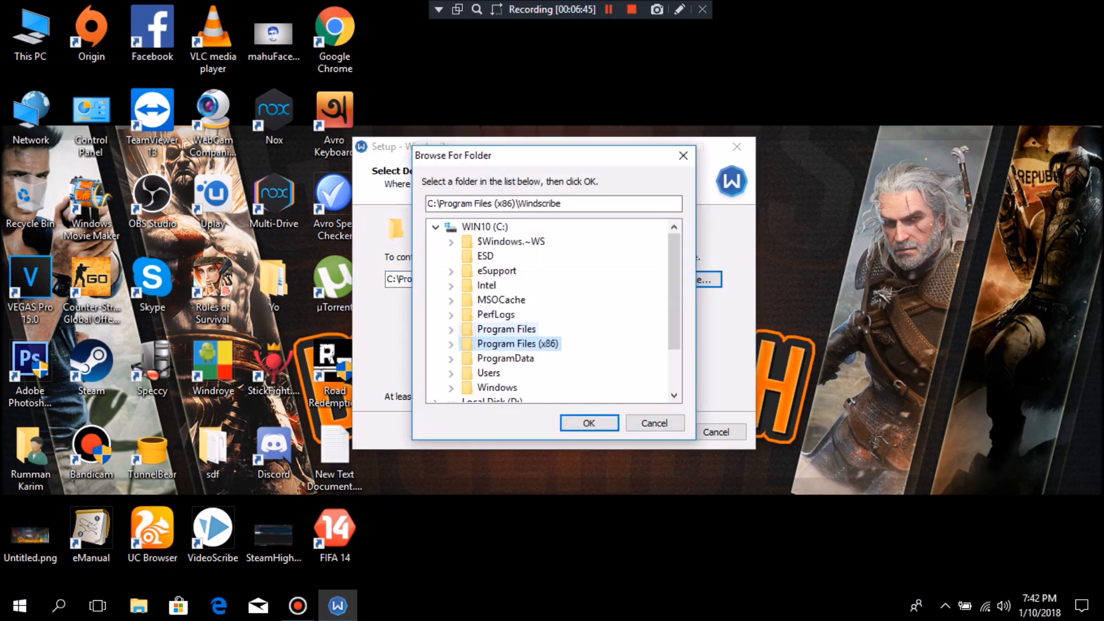
# - Set the destination to D:\Softwares\Windscribe, agree to use the existing folder and keep the default shortcuts folder
pyautogui.click(491, 241)
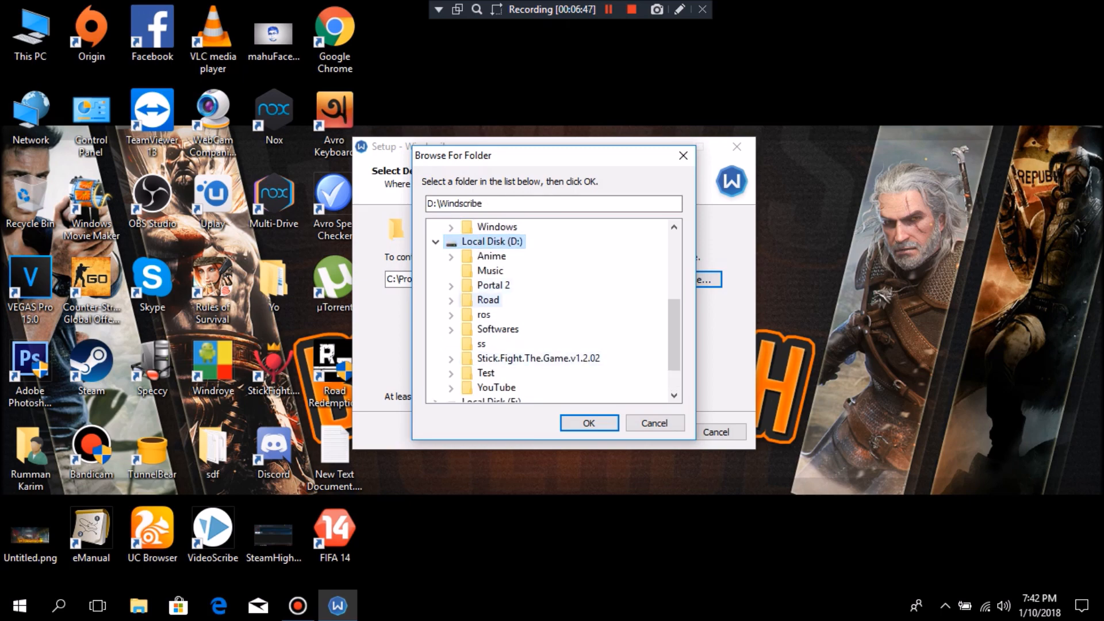
pyautogui.click(588, 423)
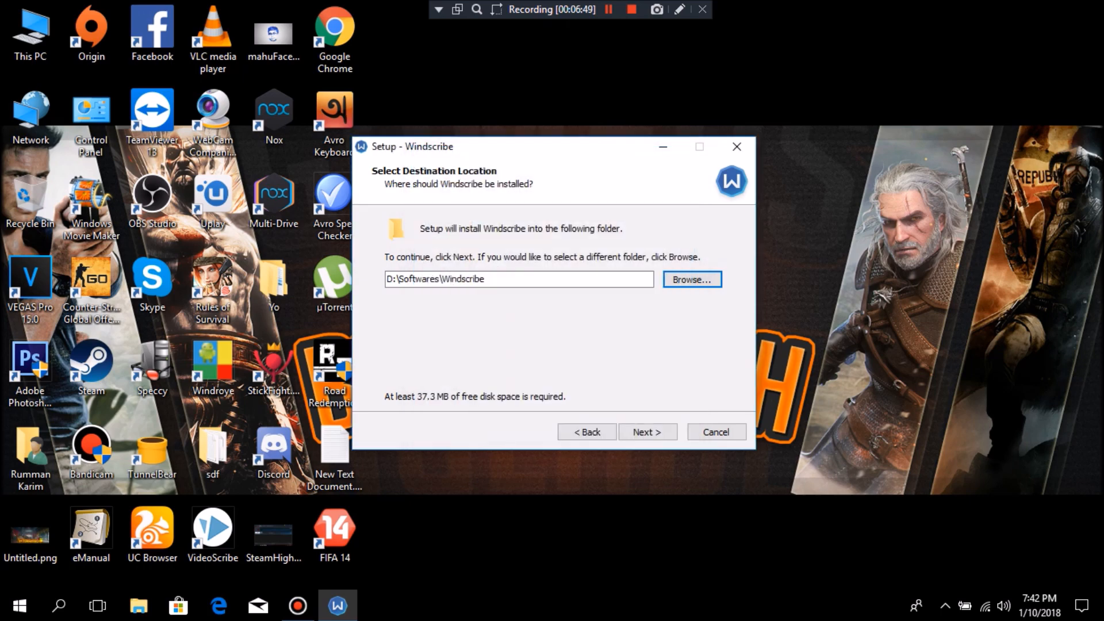
pyautogui.click(645, 432)
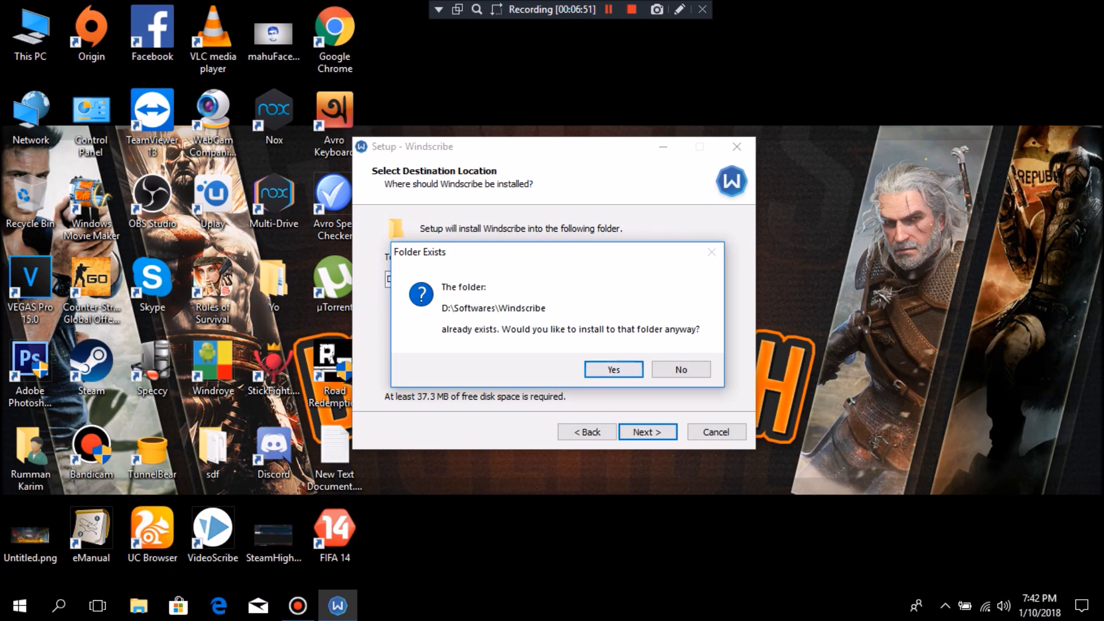
pyautogui.click(612, 369)
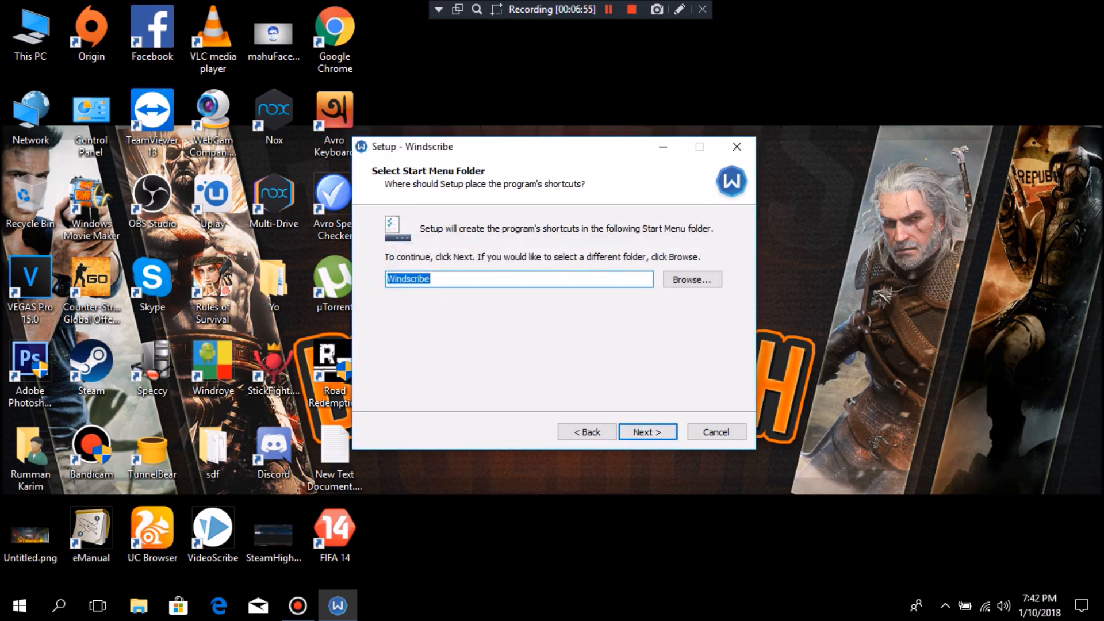
pyautogui.click(646, 431)
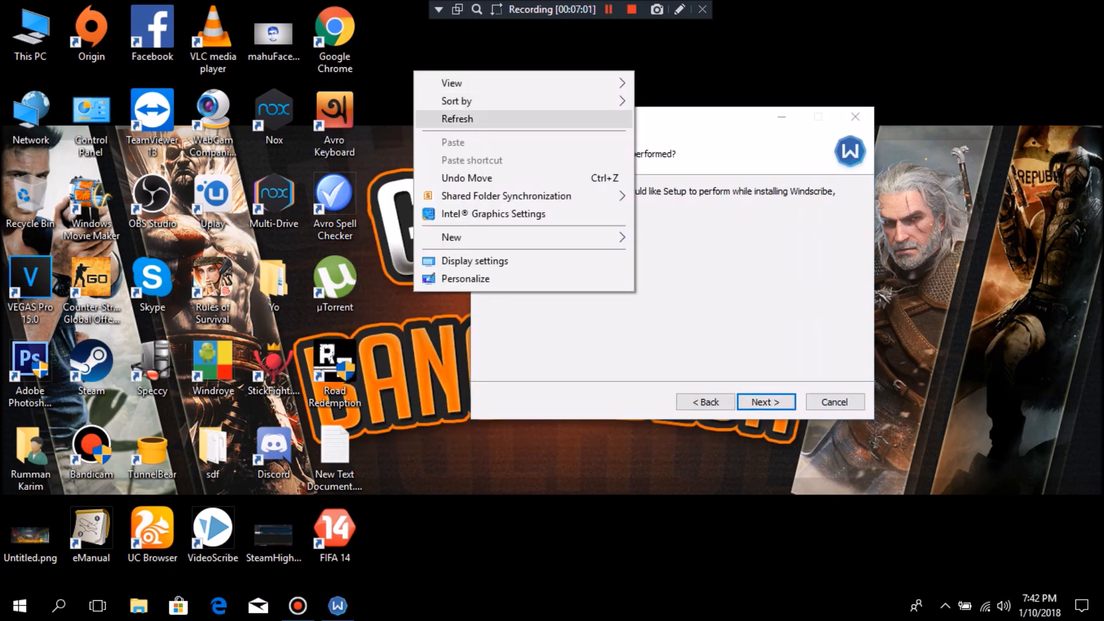
# - Install Windscribe and finish the wizard with Run Windscribe checked
pyautogui.click(764, 401)
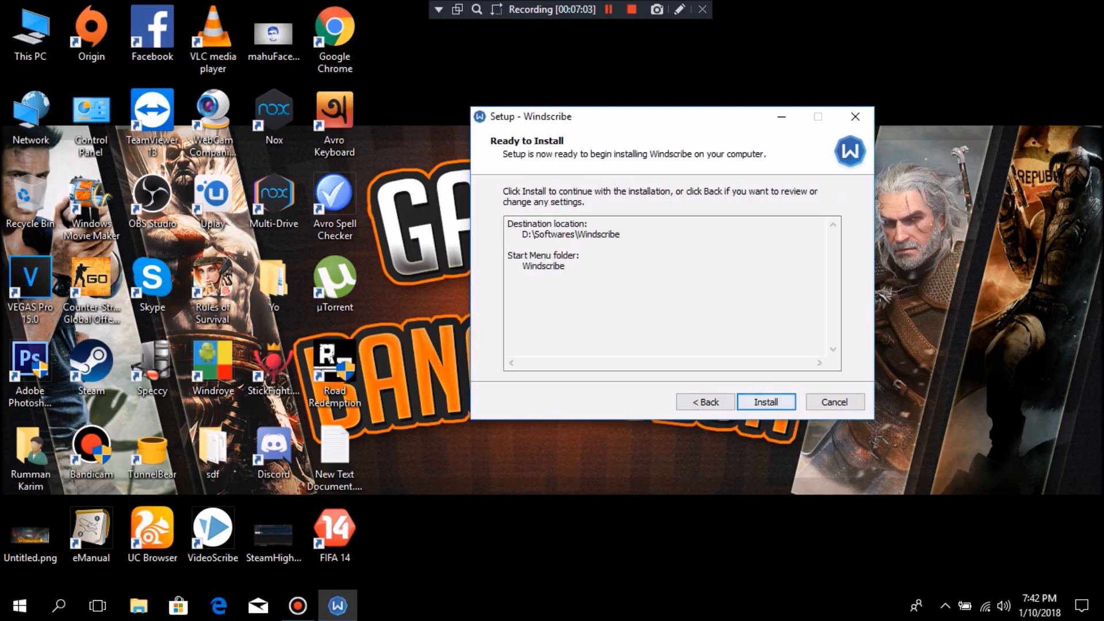
pyautogui.click(766, 402)
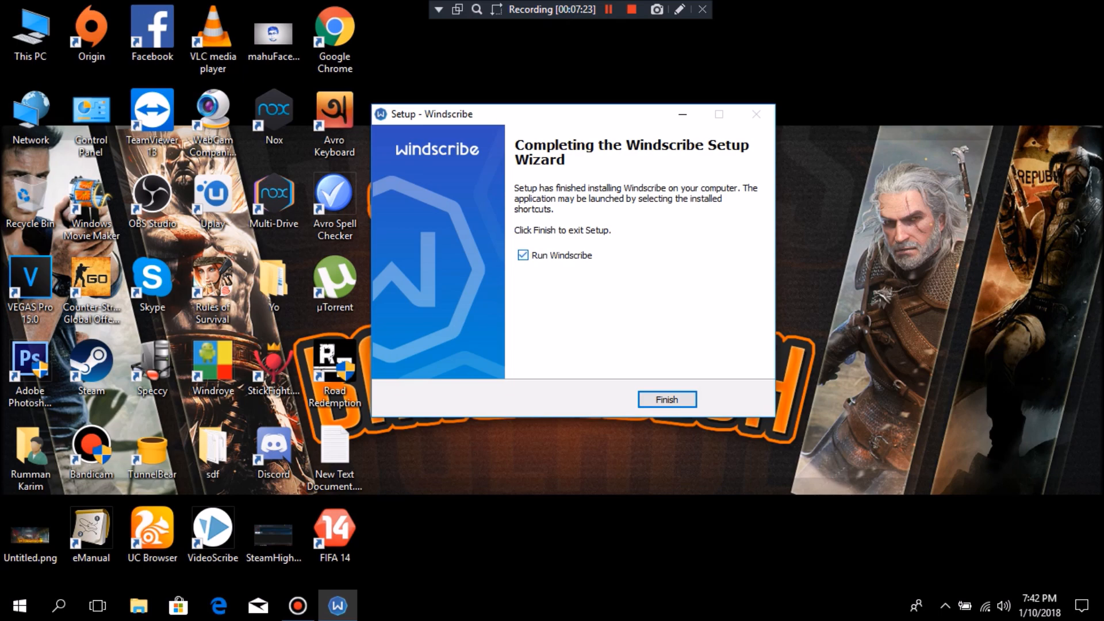
pyautogui.click(666, 399)
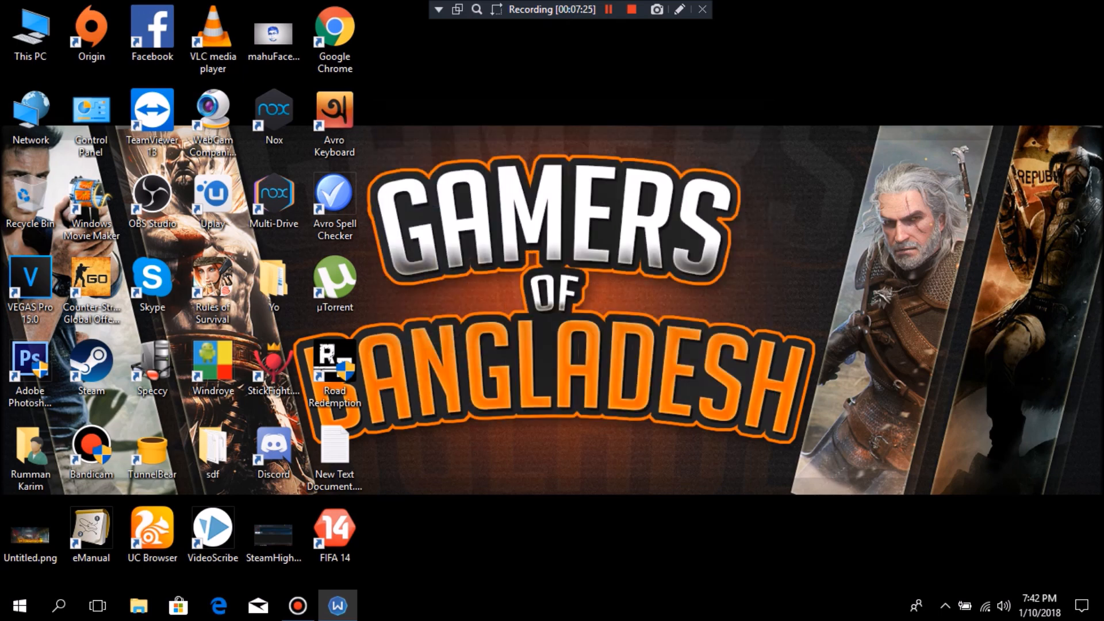
# - Bring up the Windscribe window from the tray and reach the 'Do you already have an account?' prompt
pyautogui.click(337, 606)
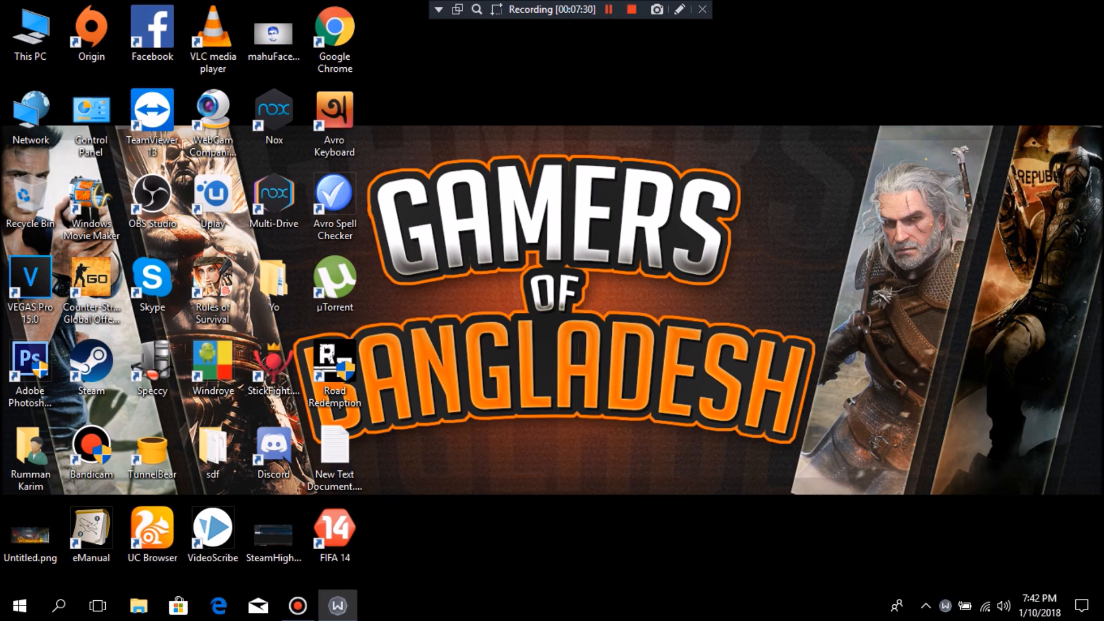
pyautogui.click(338, 605)
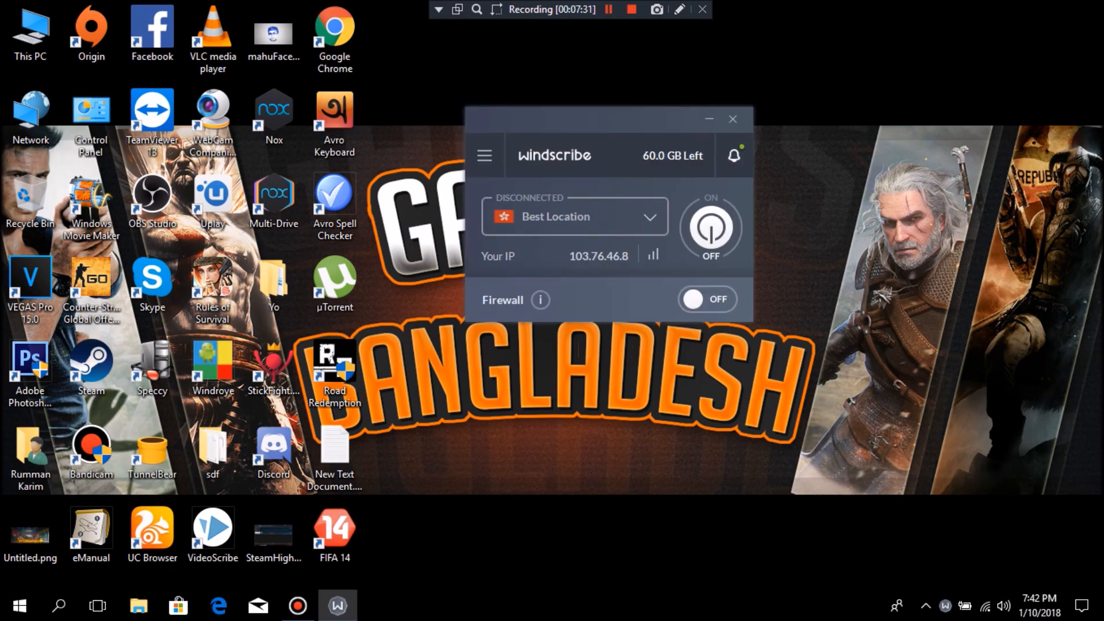
pyautogui.click(484, 155)
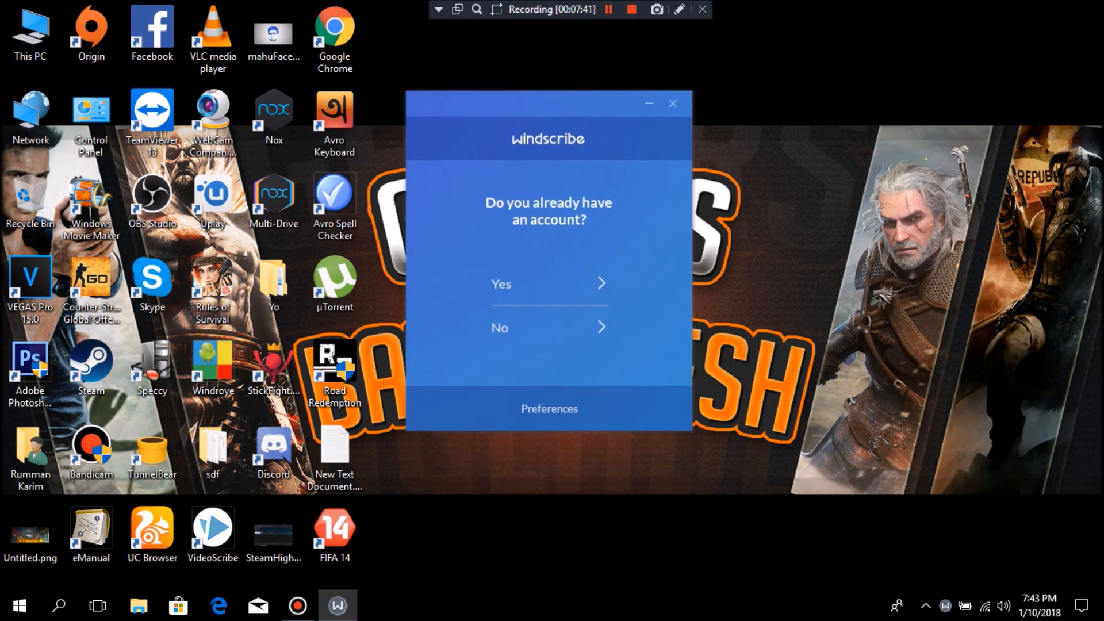
# - Answer Yes to having an account and enter the username 'rumamn999' with its password to log in
pyautogui.click(549, 284)
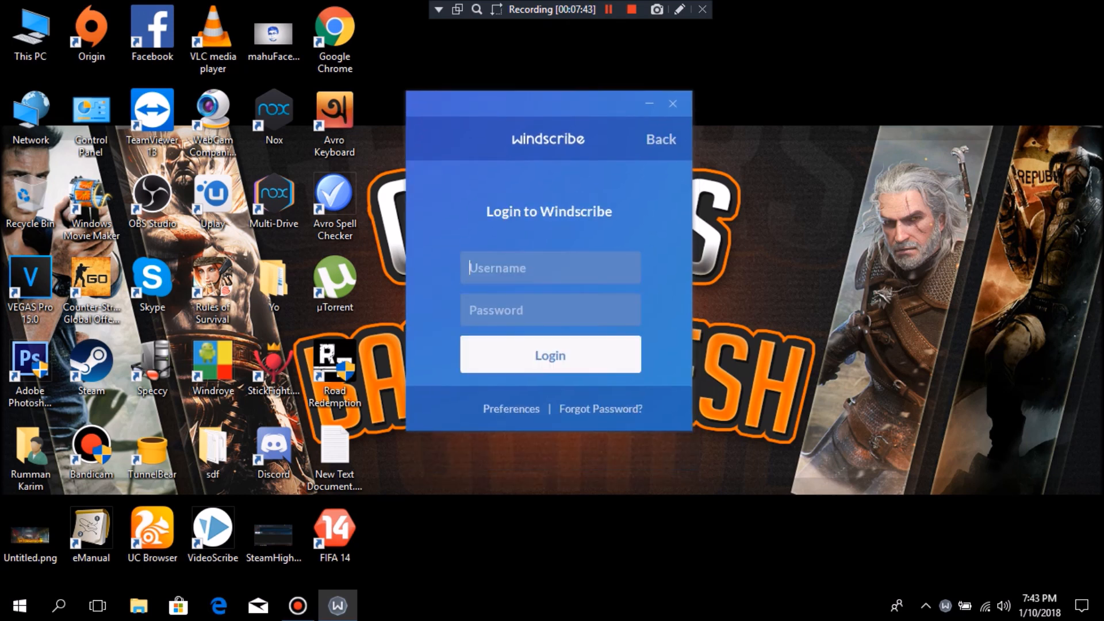
pyautogui.write('ru')
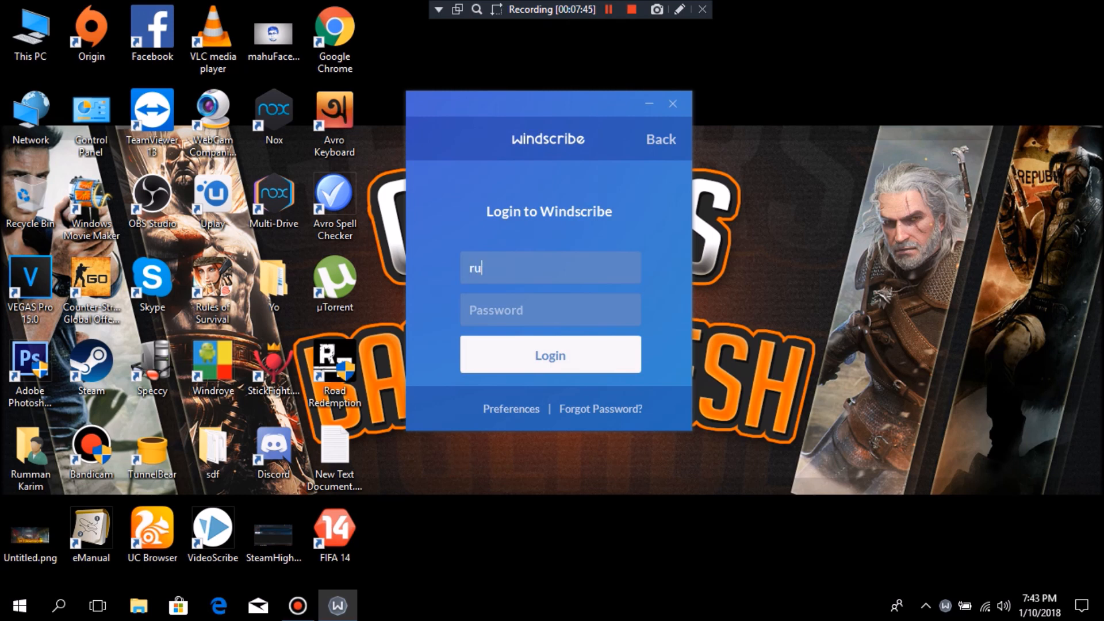
pyautogui.write('mam')
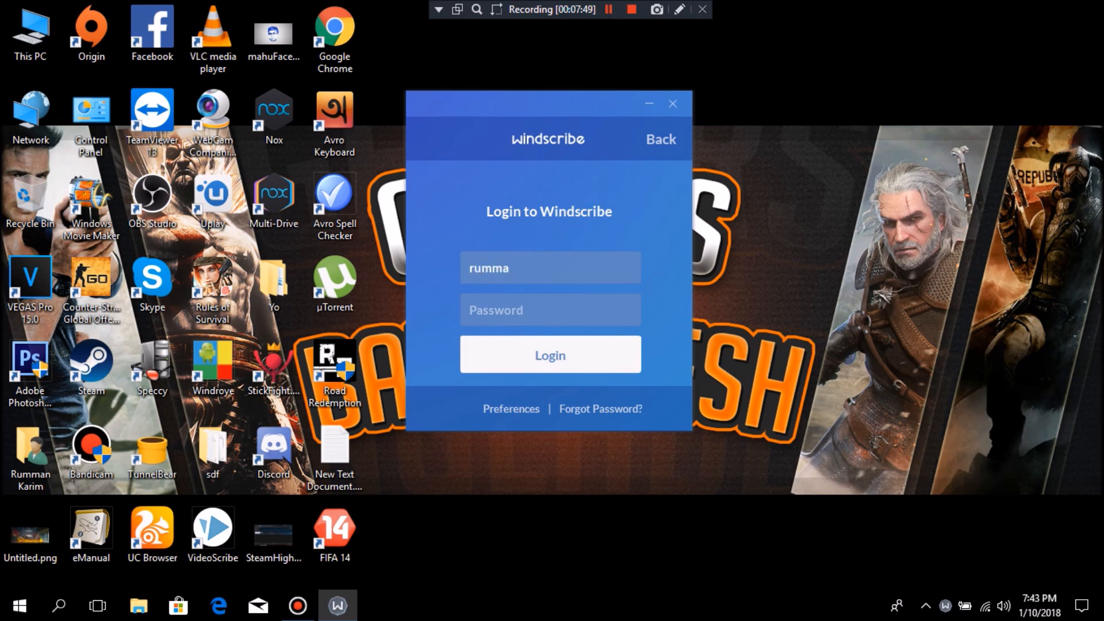
pyautogui.write('n')
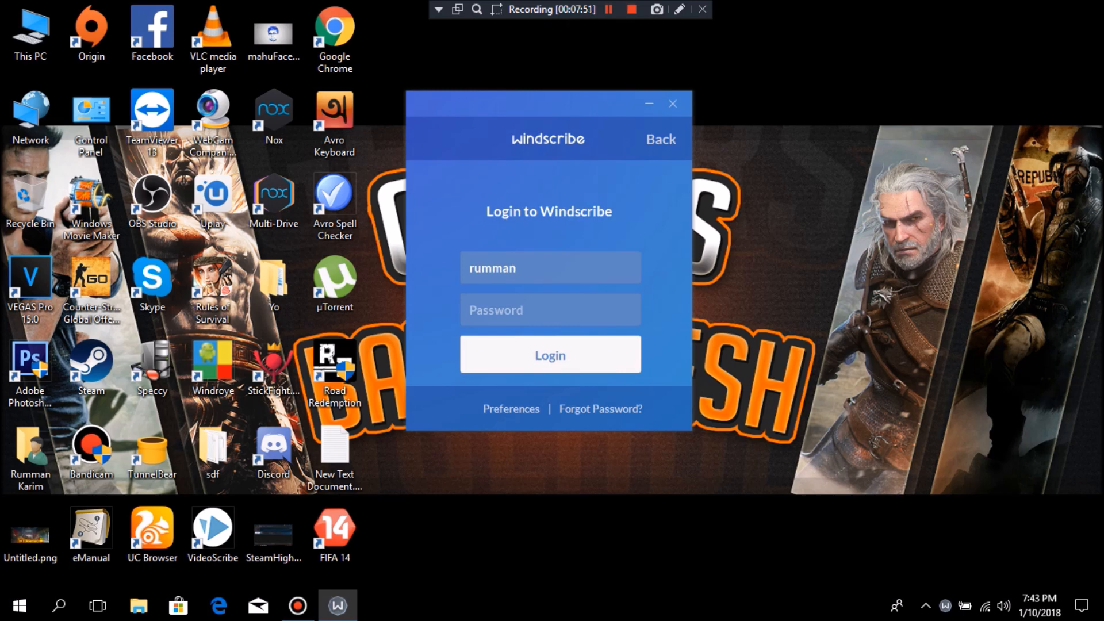
pyautogui.write('99')
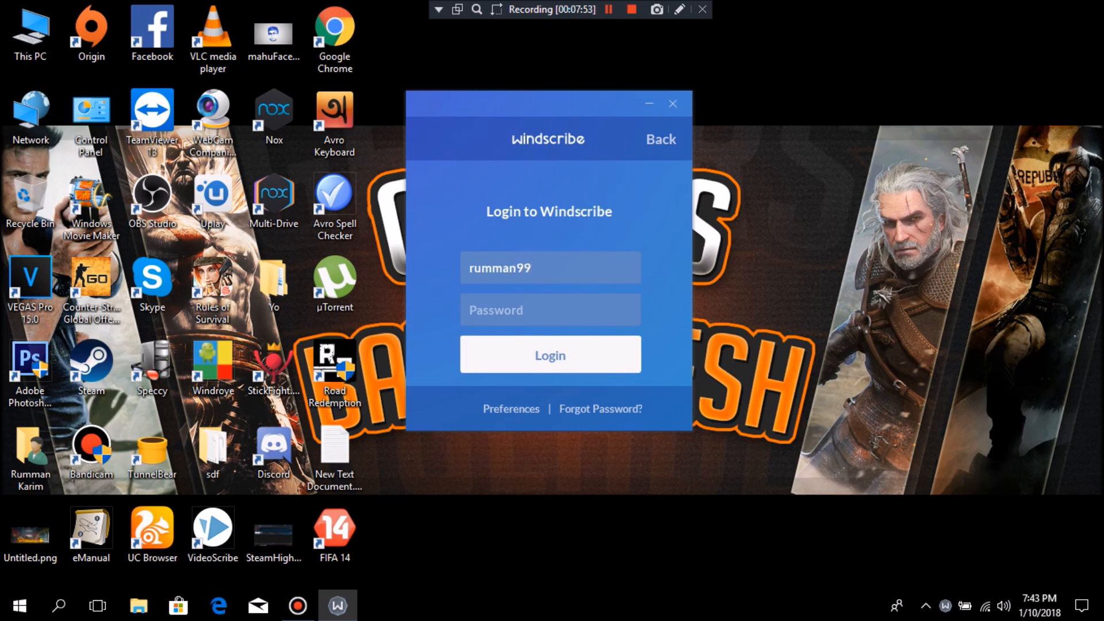
pyautogui.write('9')
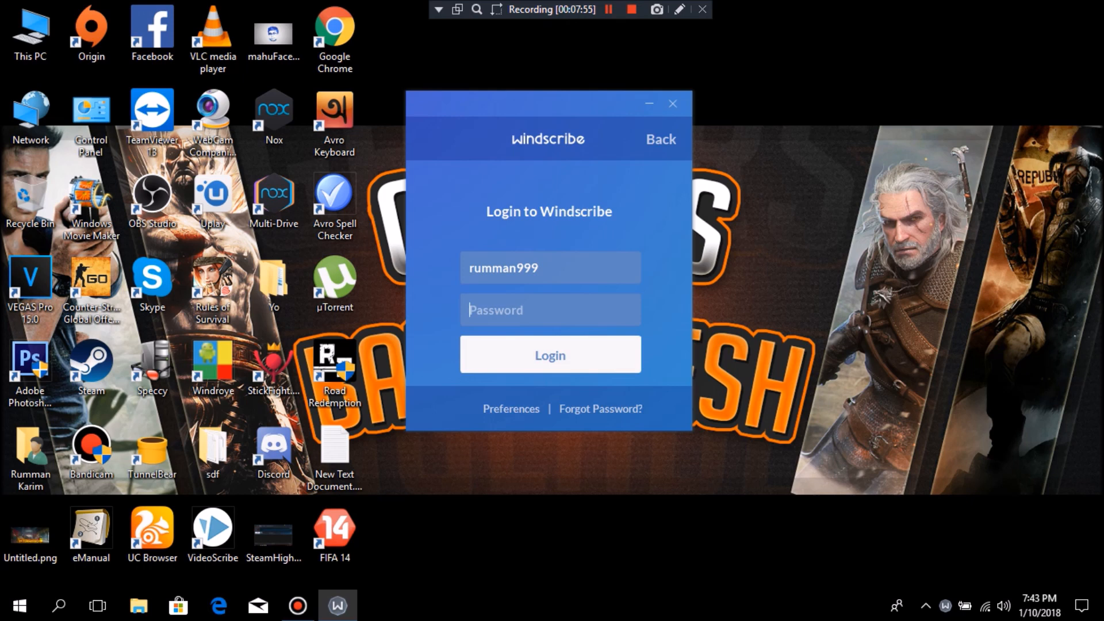
pyautogui.write('password')
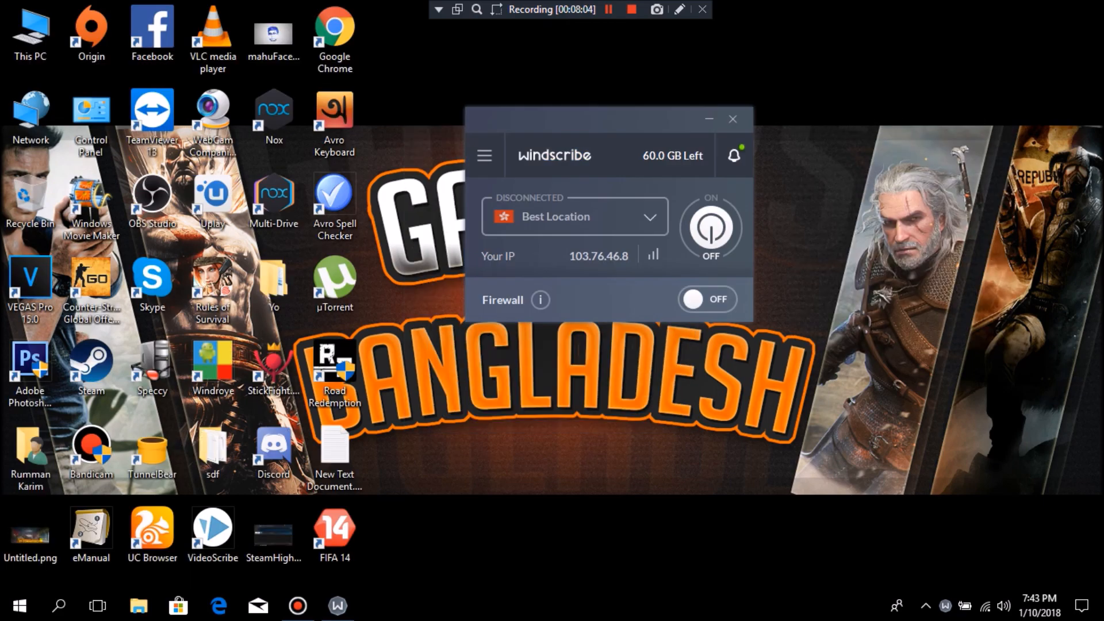
# - Check the hamburger menu and dismiss it, leaving the main screen showing 60.0 GB left
pyautogui.click(484, 155)
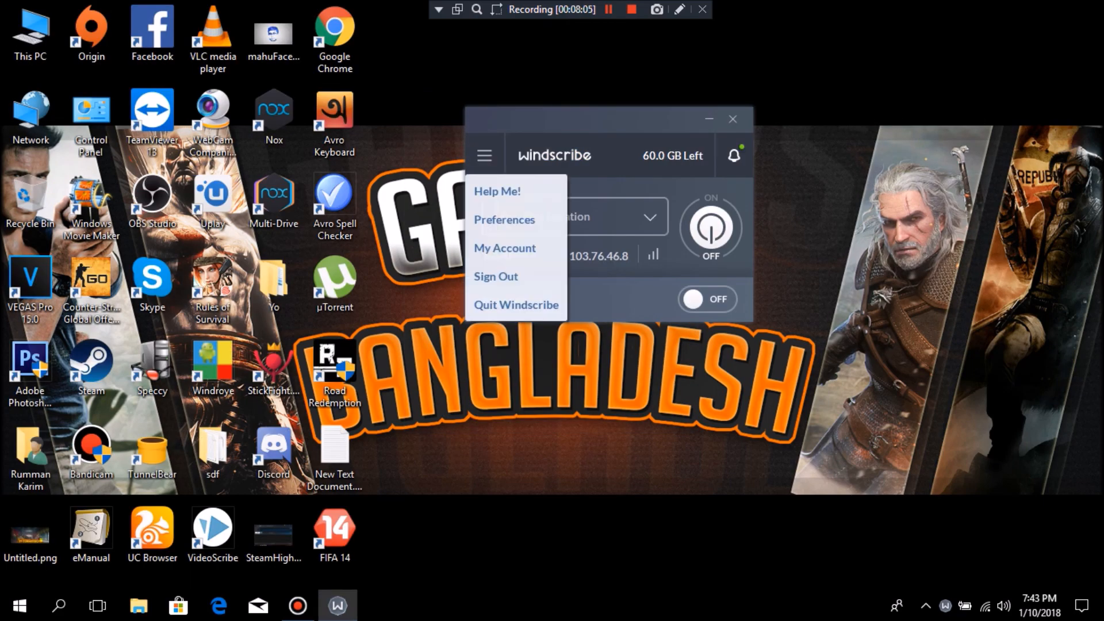
pyautogui.click(484, 155)
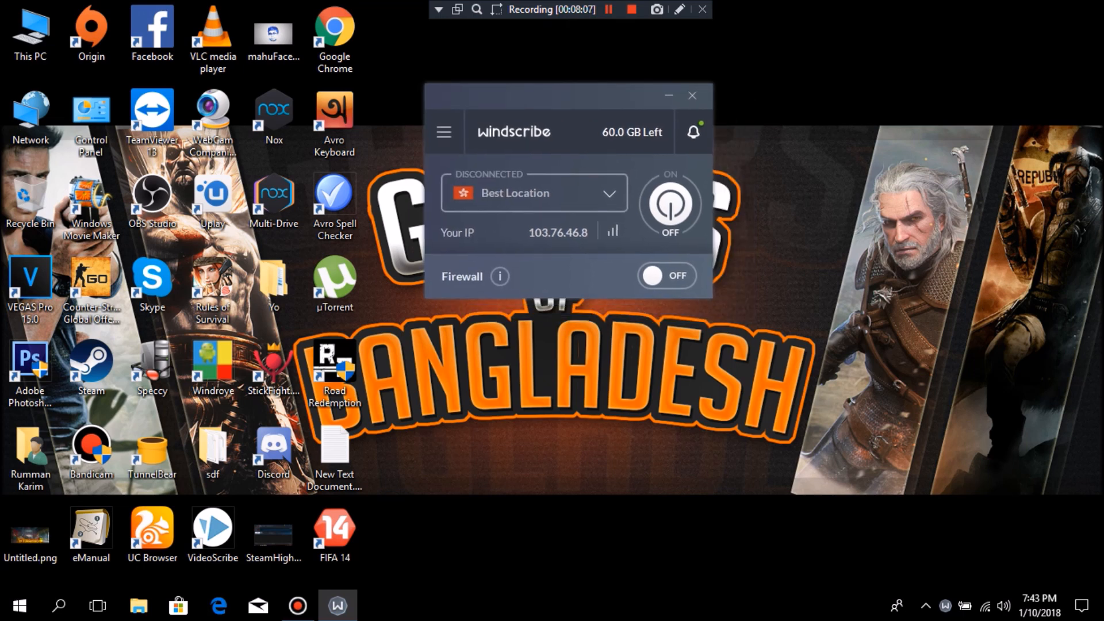